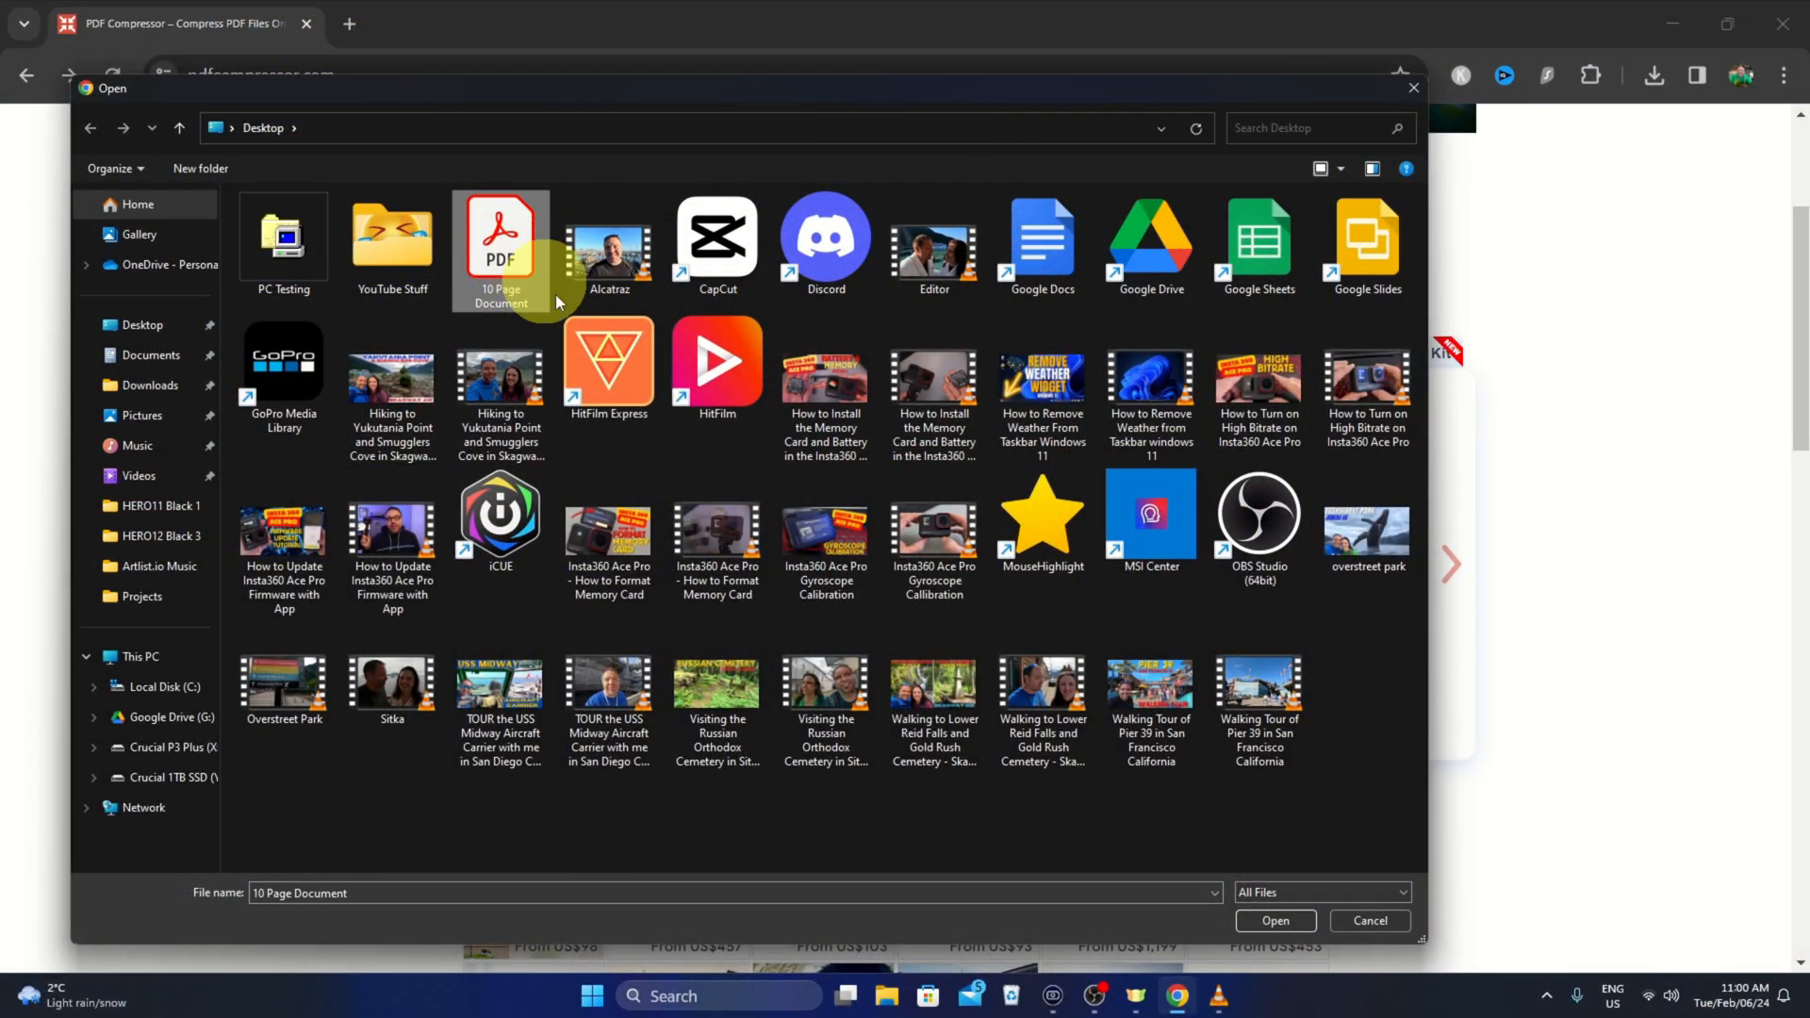
- Confirm 10 Page Document in the Open dialog to begin uploading it
{"action": "left_click", "coordinate": [1274, 920]}
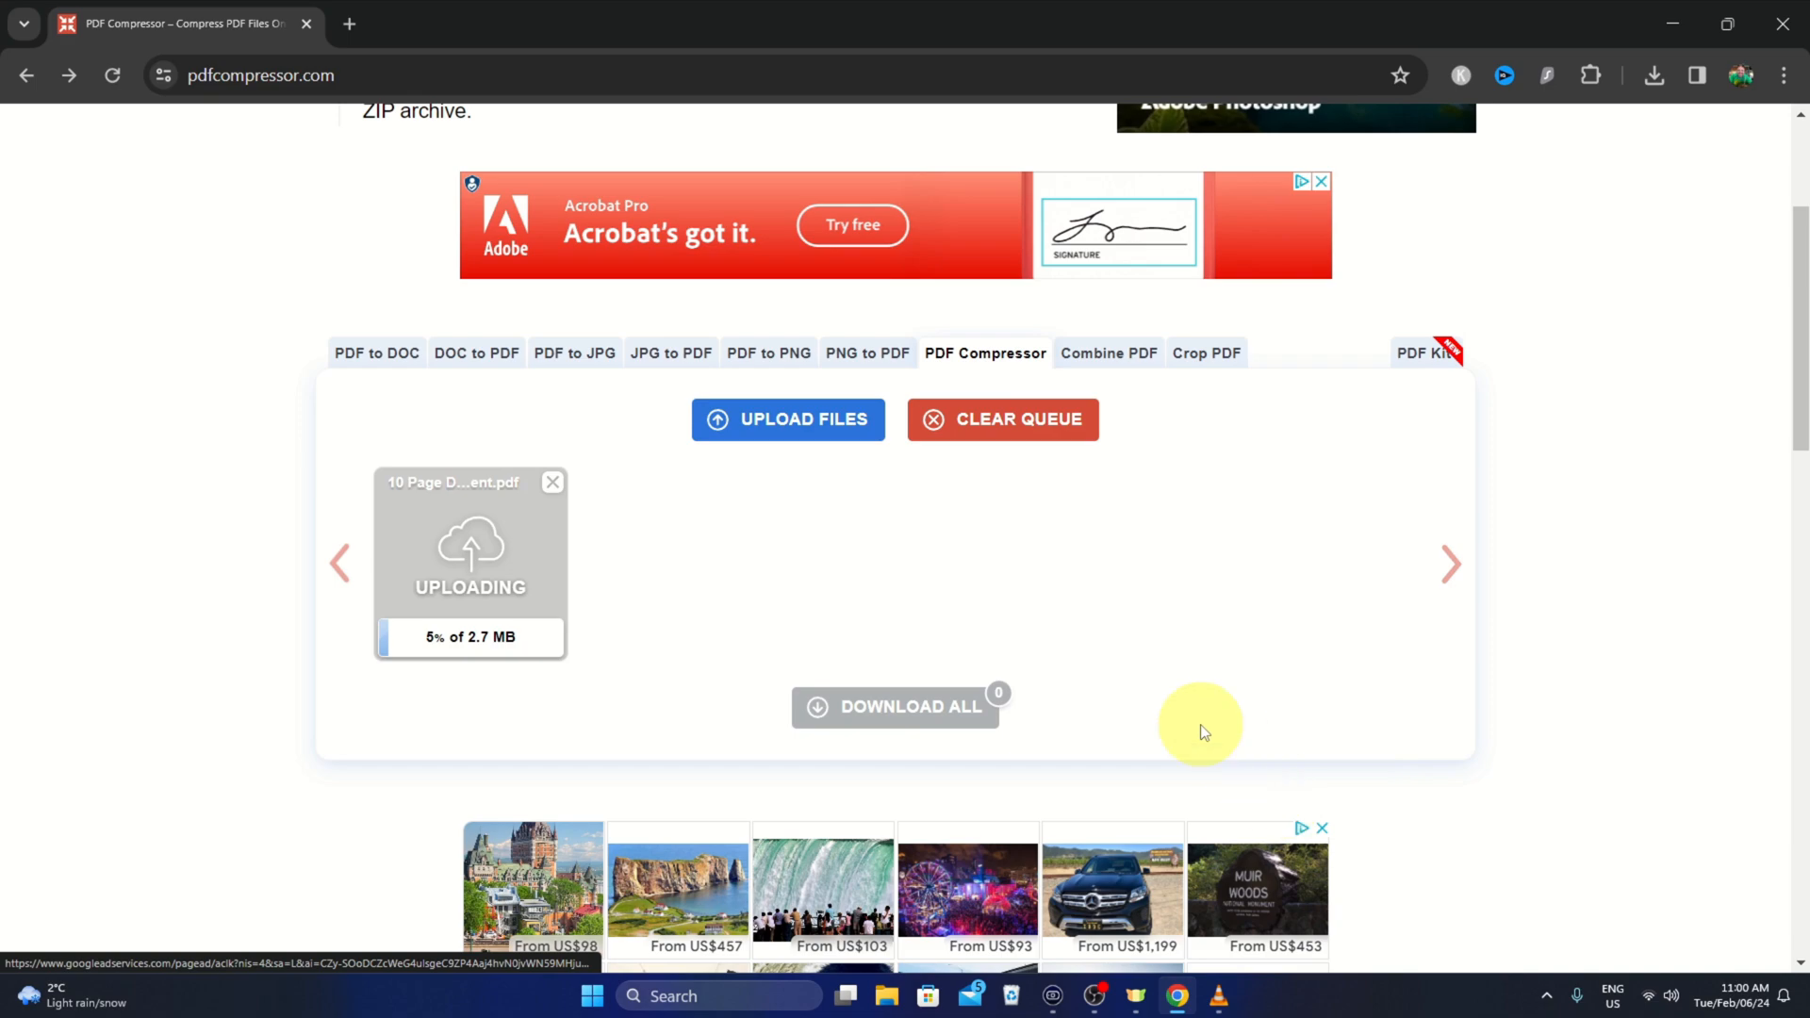
{"action": "mouse_move", "coordinate": [473, 443]}
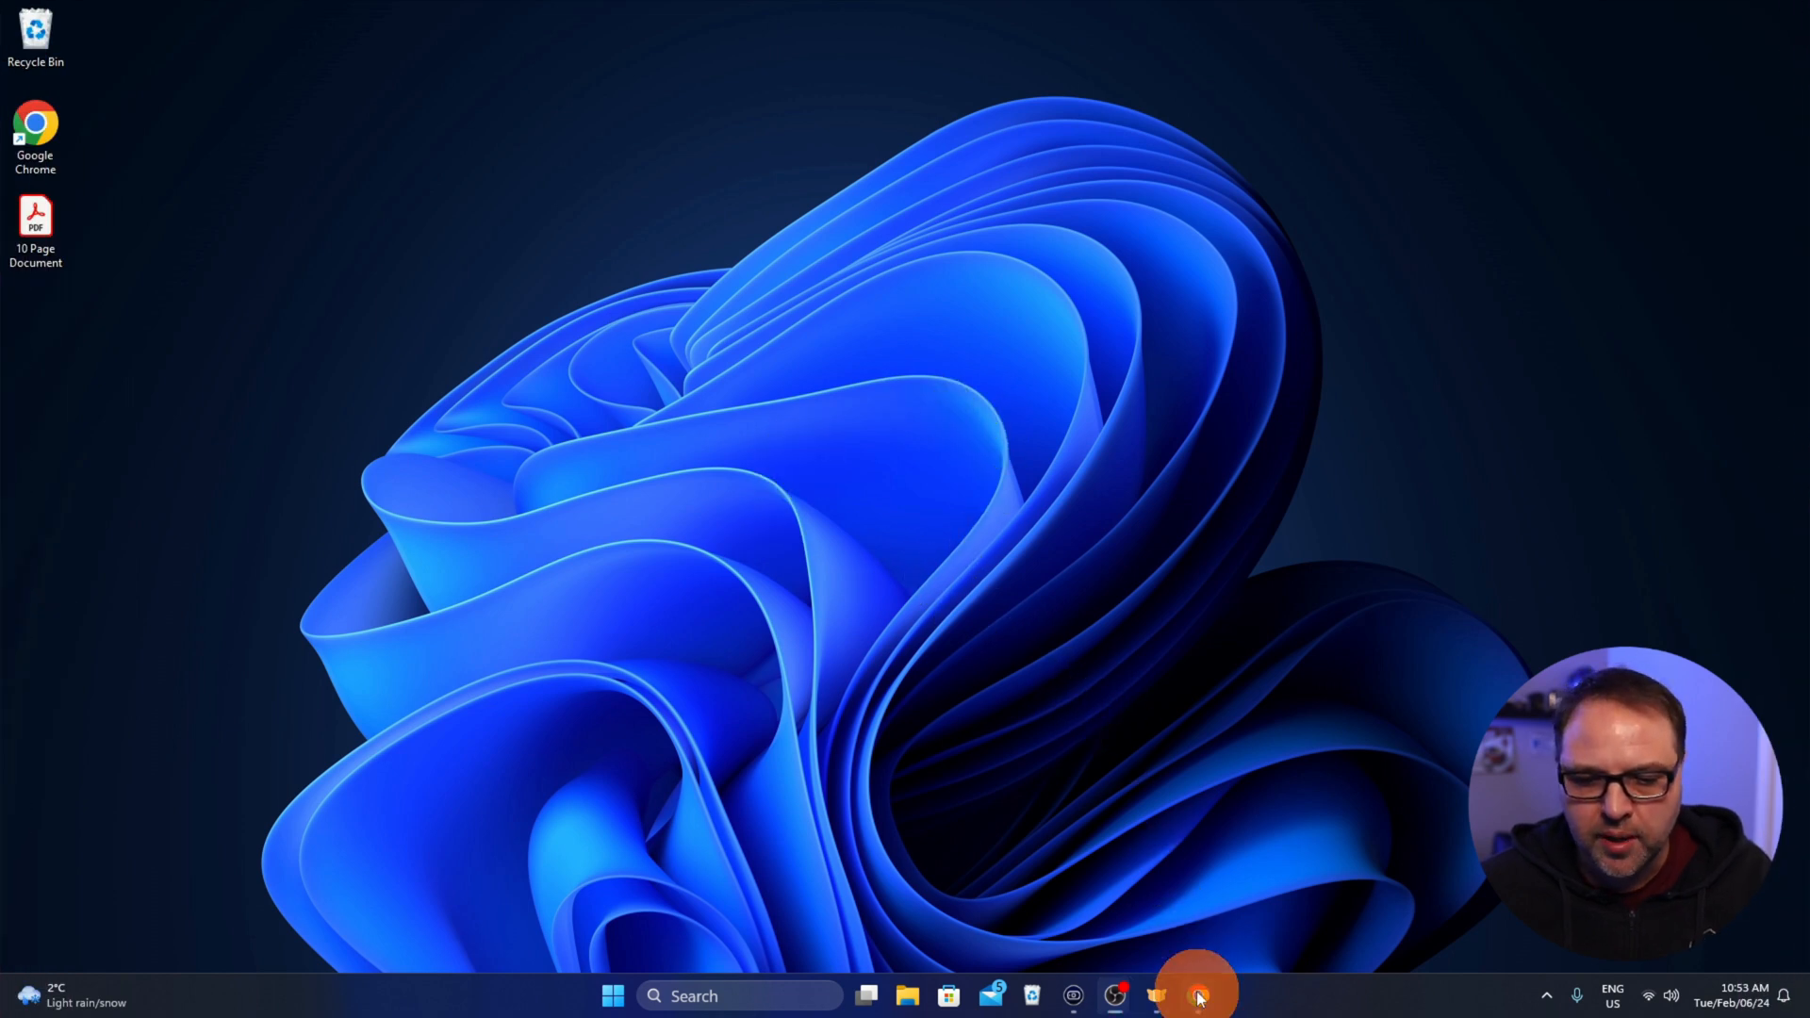
- Return to Chrome and open the 'PDF Compressor – Compress PDF Files Online' search result
{"action": "left_click", "coordinate": [1197, 995]}
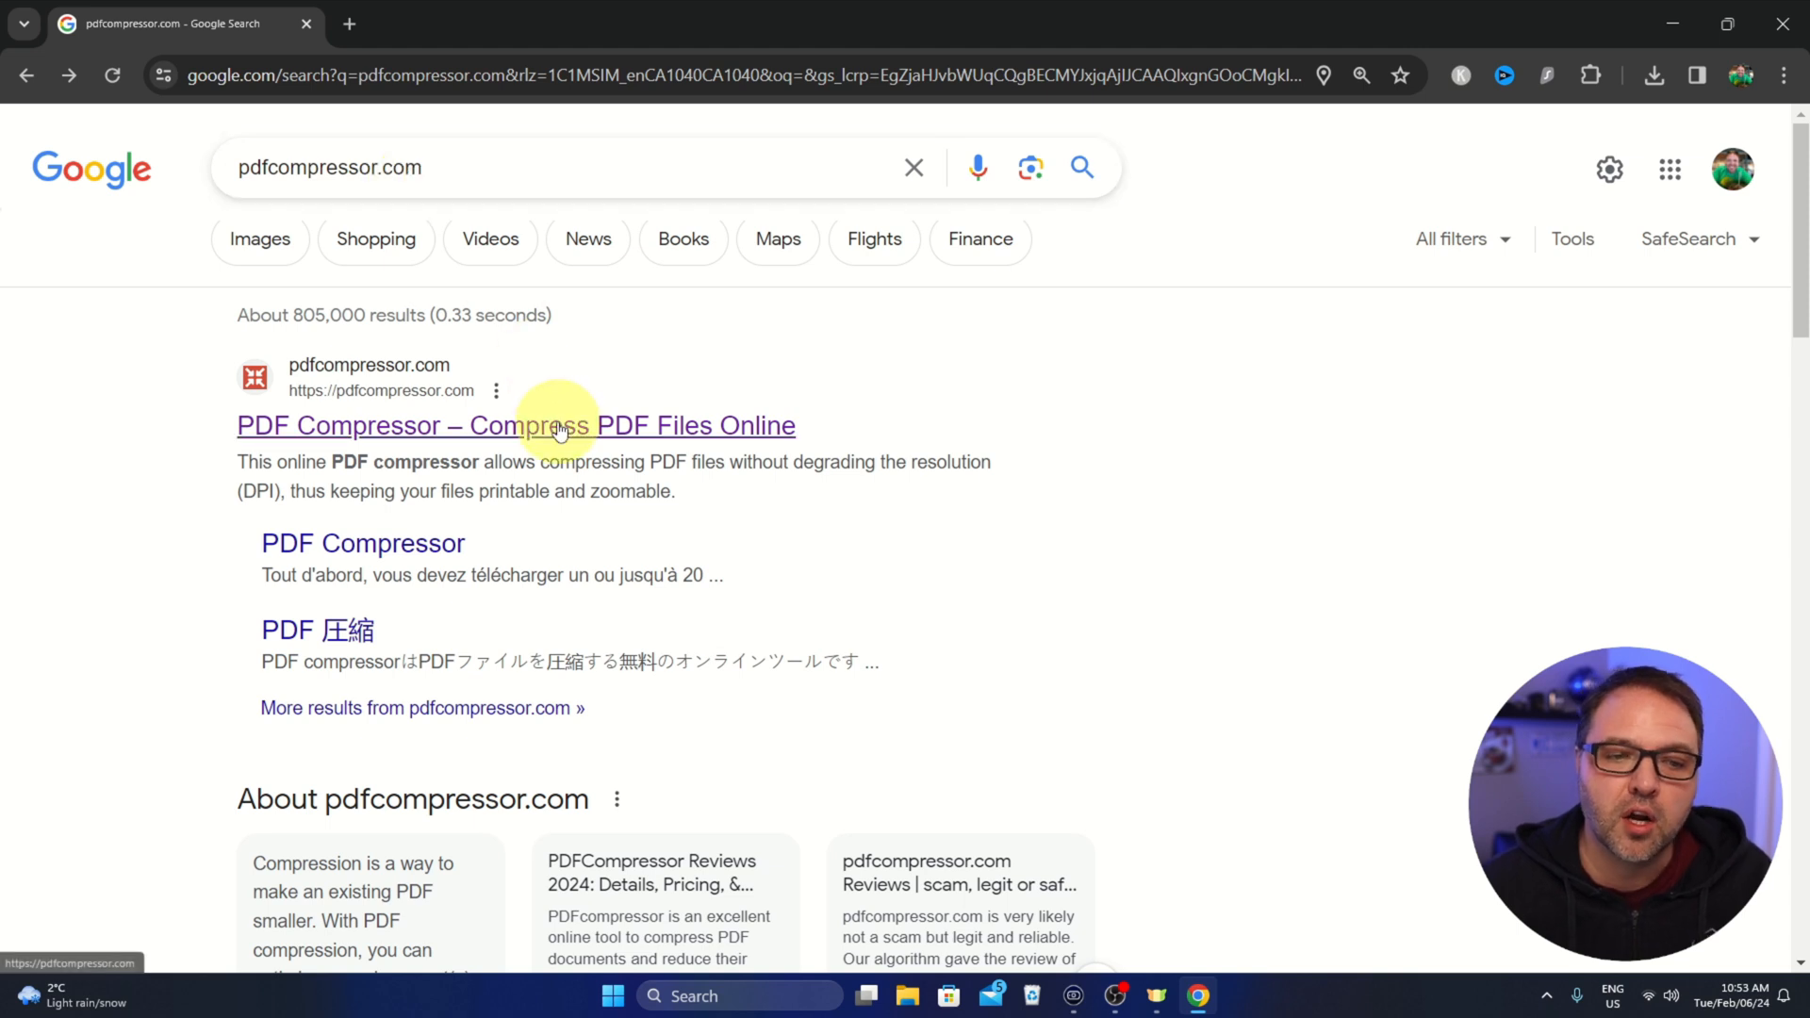
{"action": "left_click", "coordinate": [515, 425]}
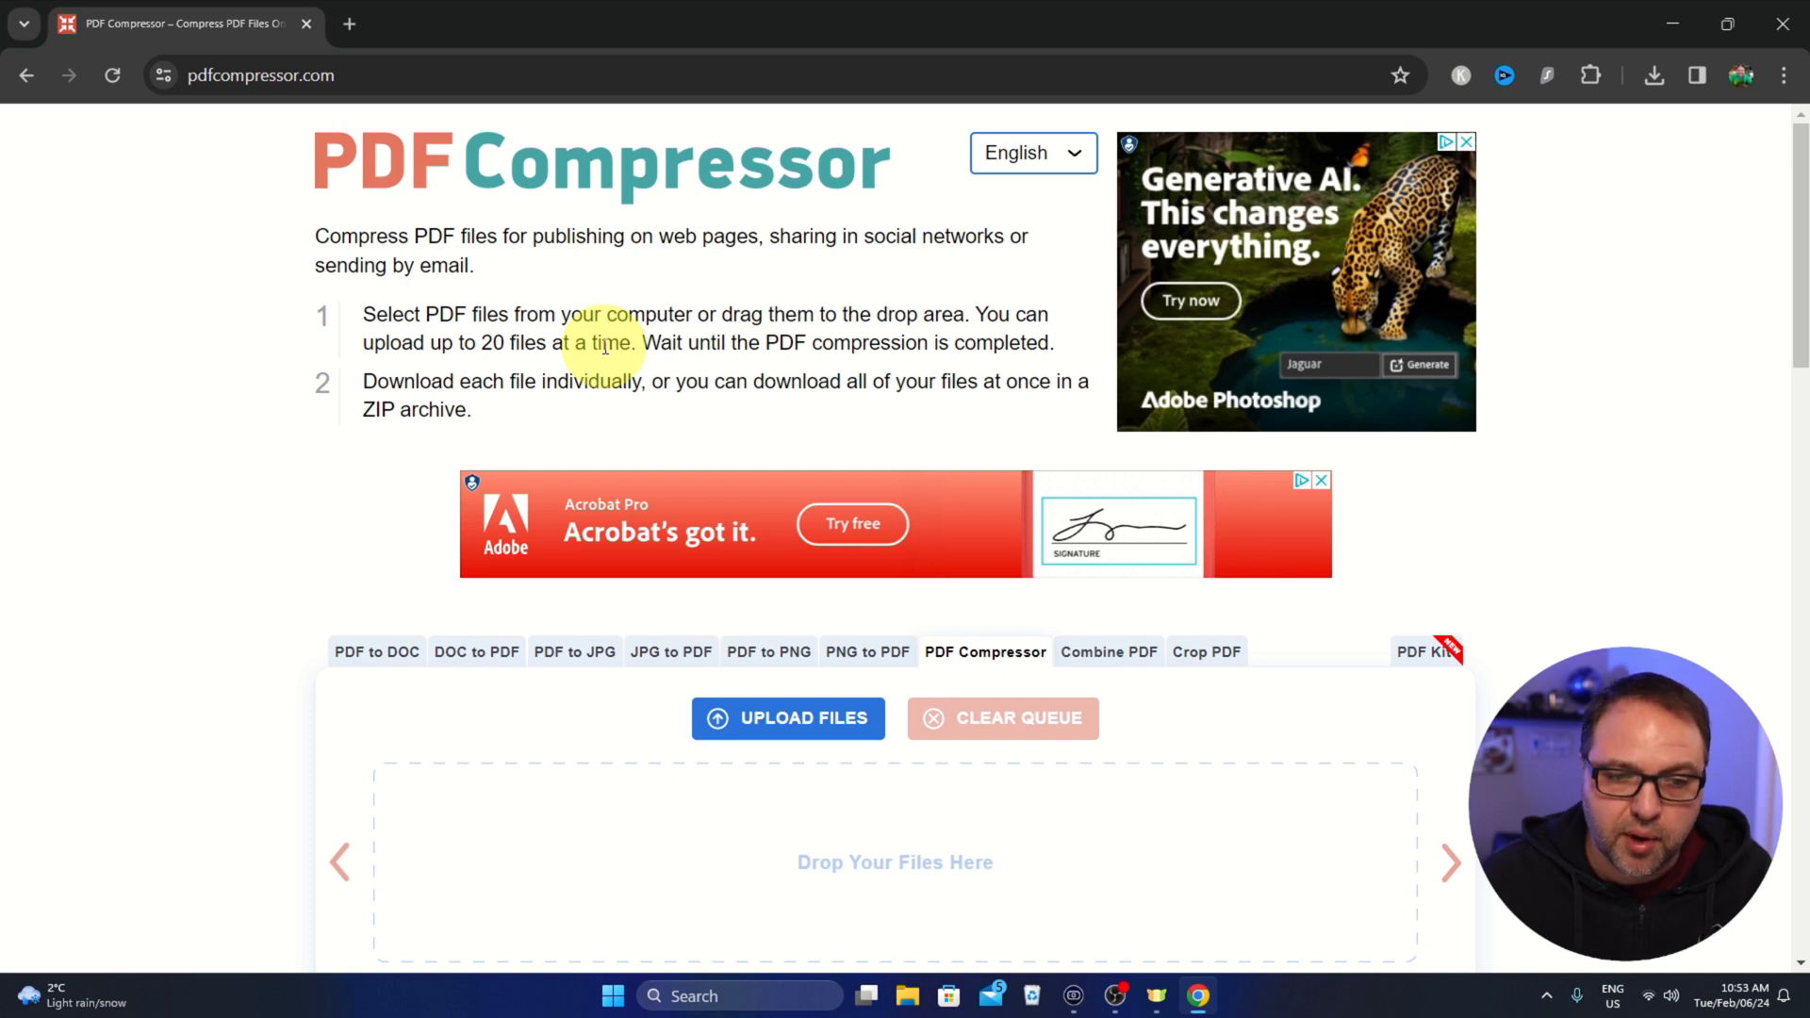
{"action": "scroll", "scroll_direction": "down", "scroll_amount": 3}
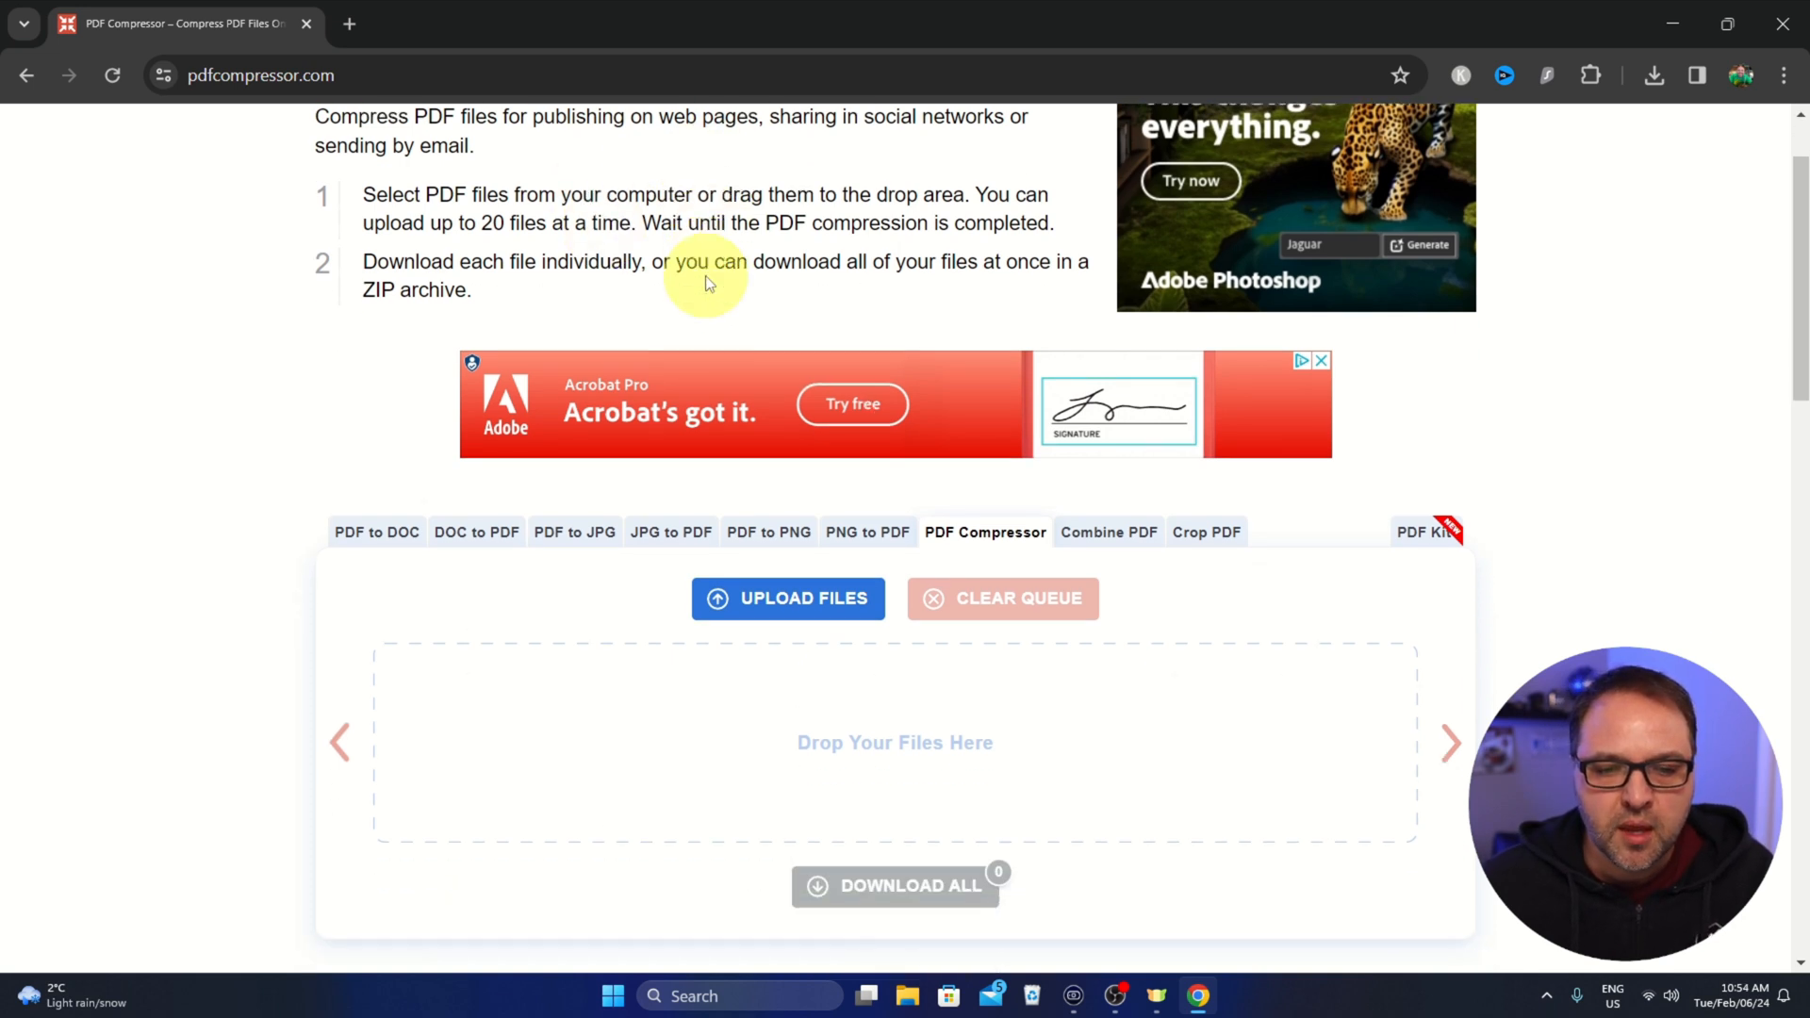
{"action": "scroll", "scroll_direction": "down", "scroll_amount": 3}
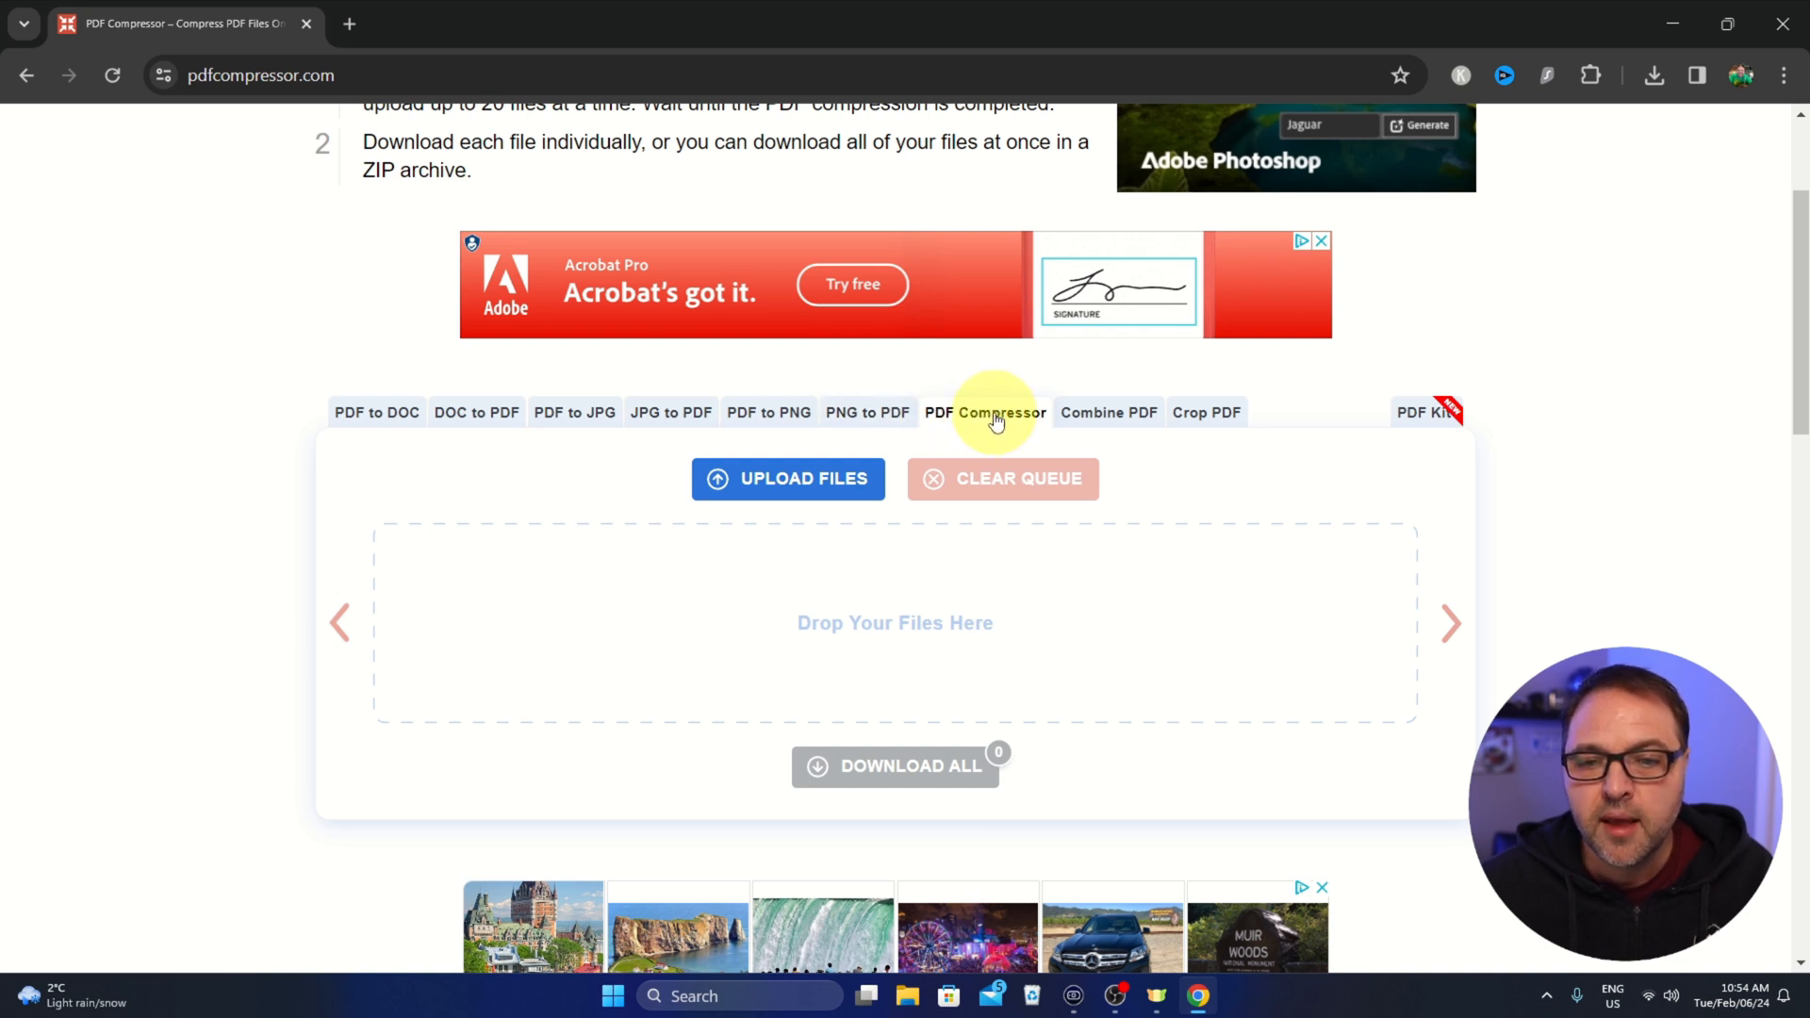
{"action": "scroll", "scroll_direction": "down", "scroll_amount": 3}
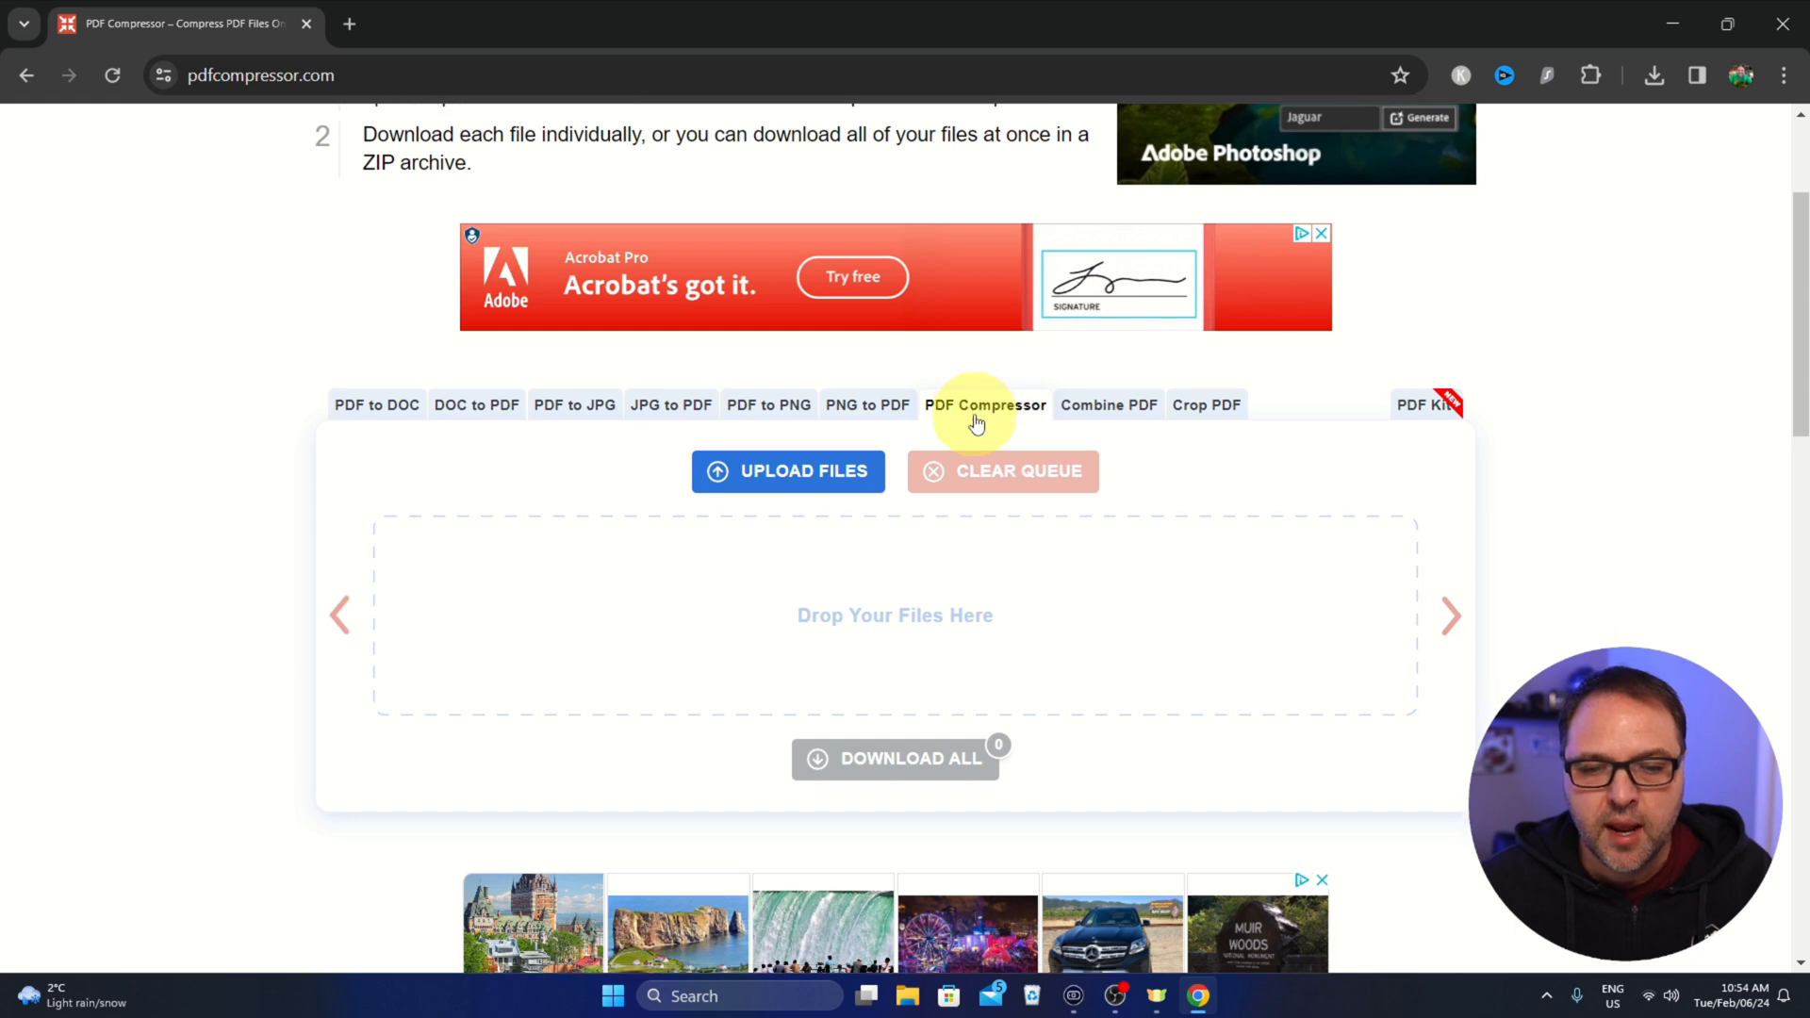
{"action": "scroll", "scroll_direction": "down", "scroll_amount": 3}
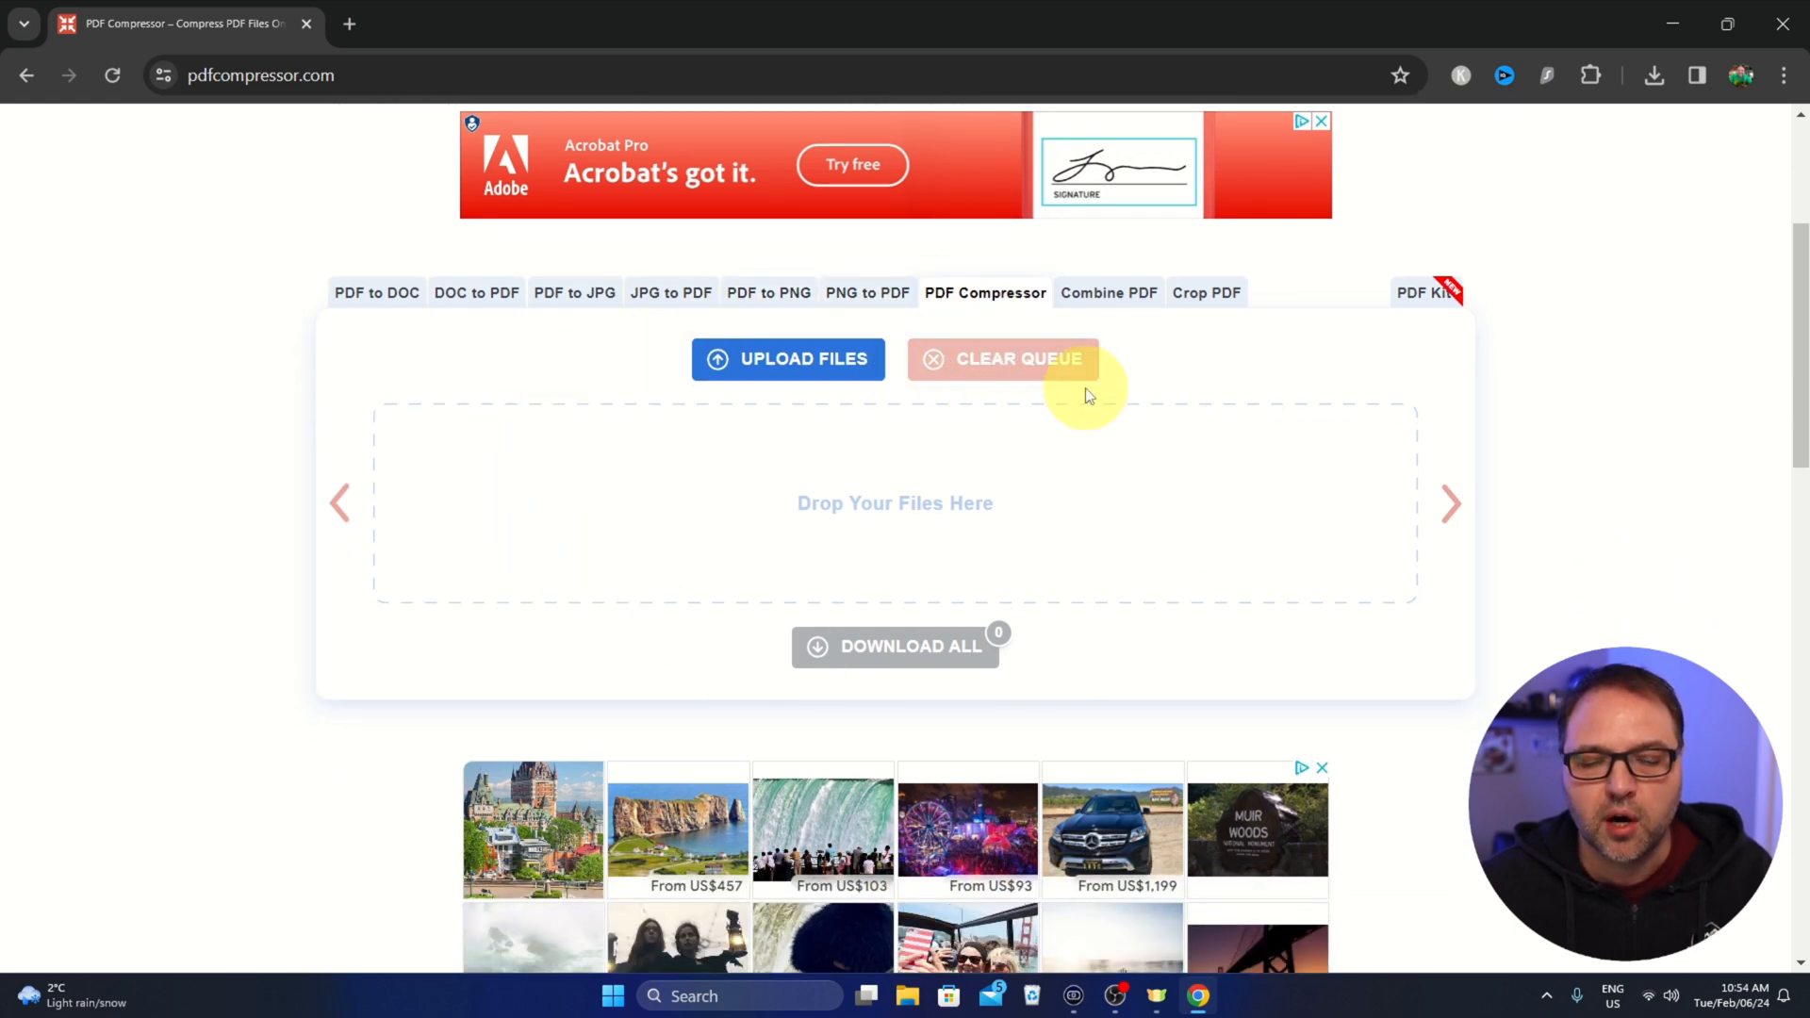
{"action": "scroll", "scroll_direction": "down", "scroll_amount": 3}
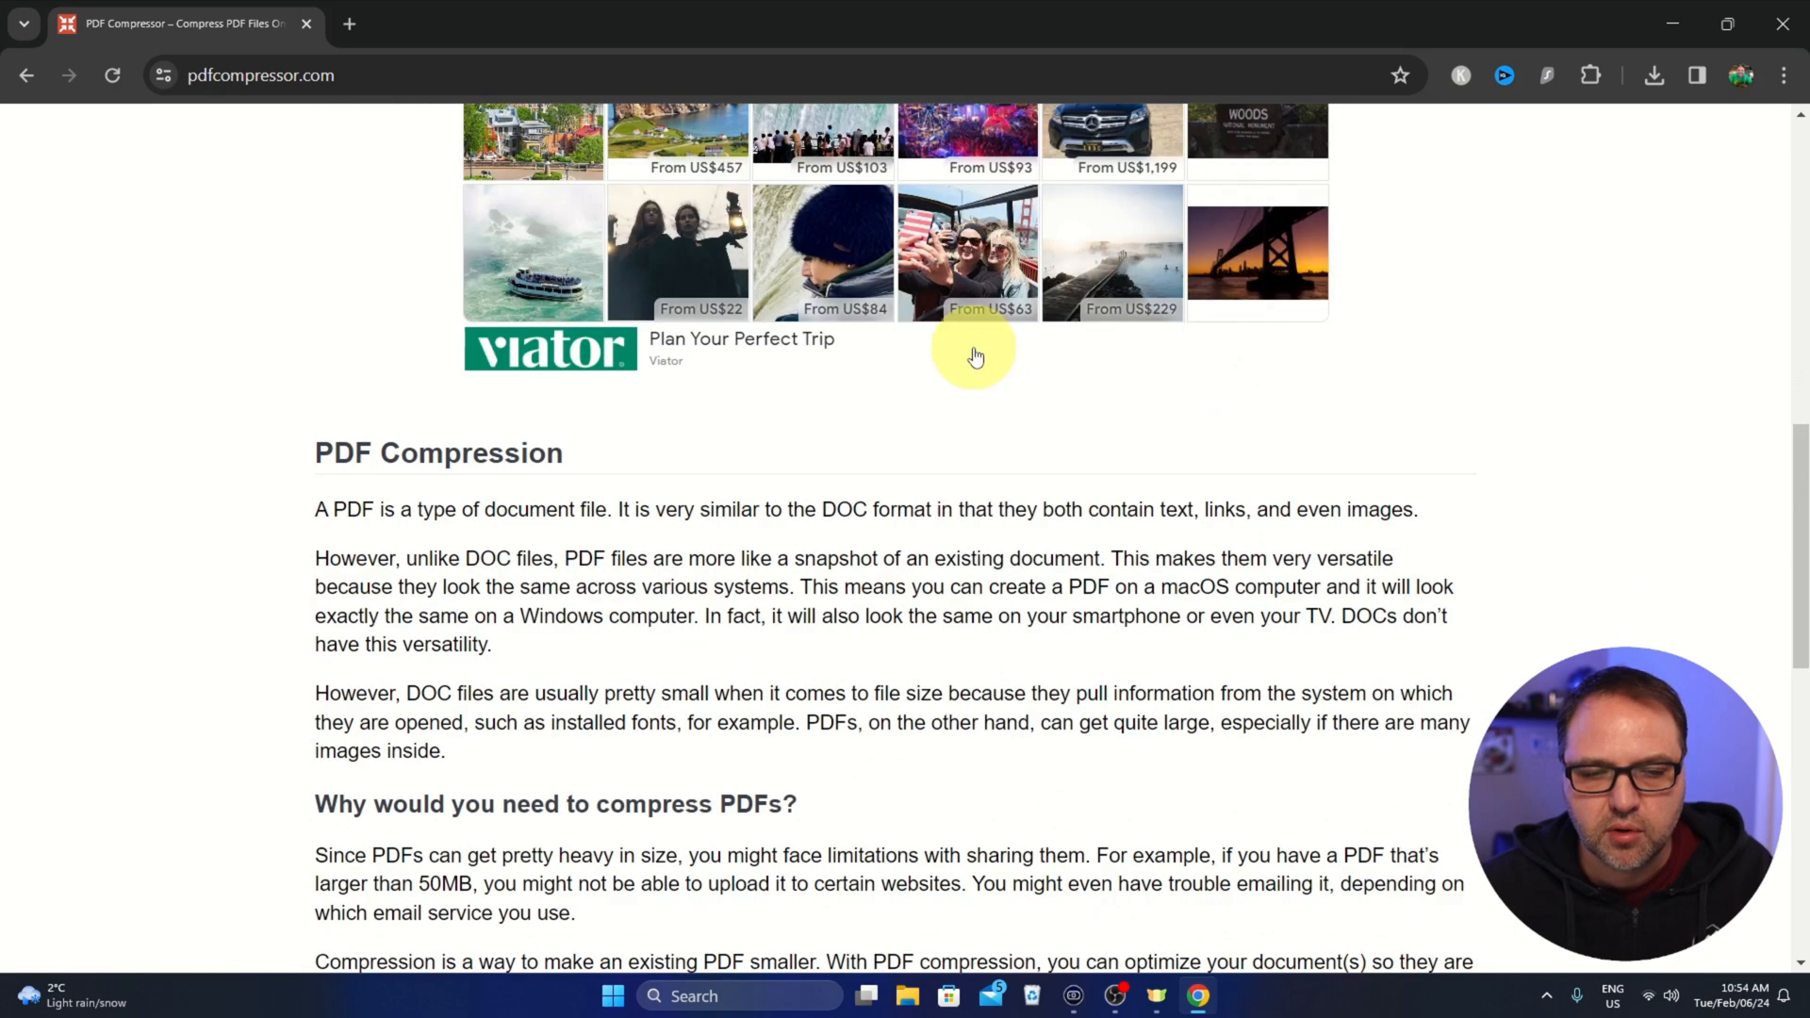
{"action": "scroll", "scroll_direction": "down", "scroll_amount": 3}
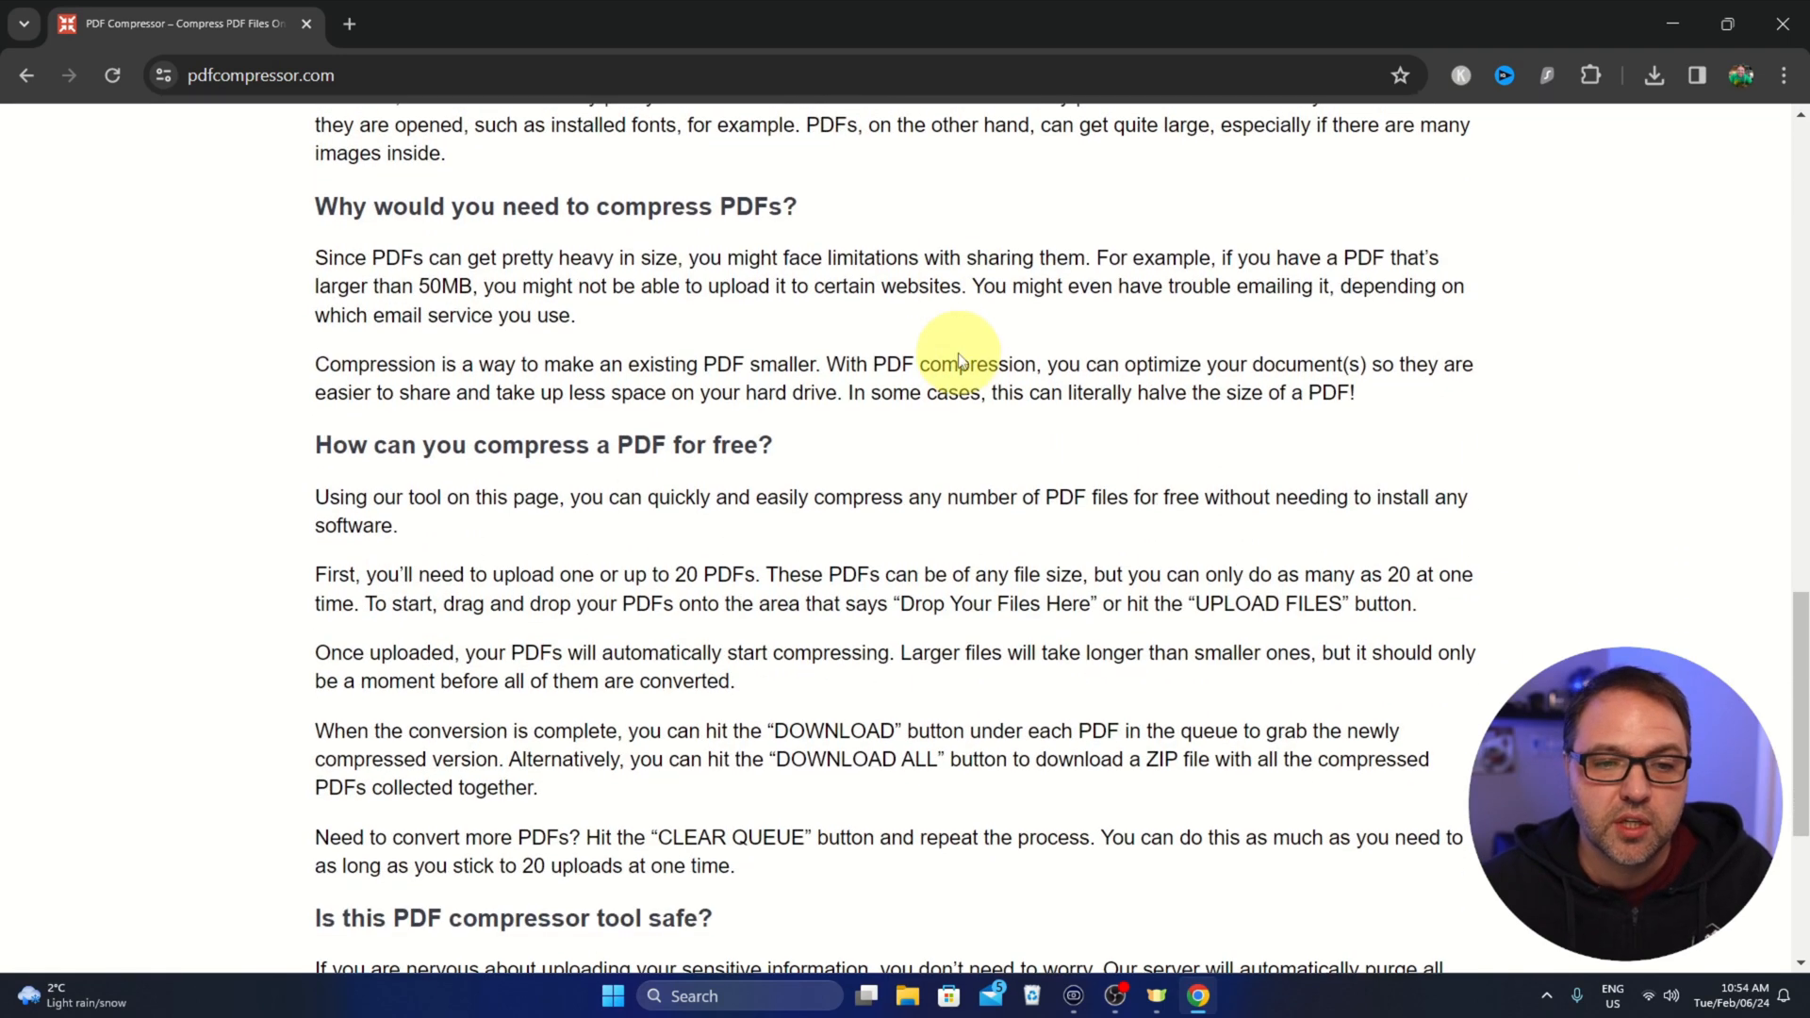
{"action": "scroll", "scroll_direction": "down", "scroll_amount": 3}
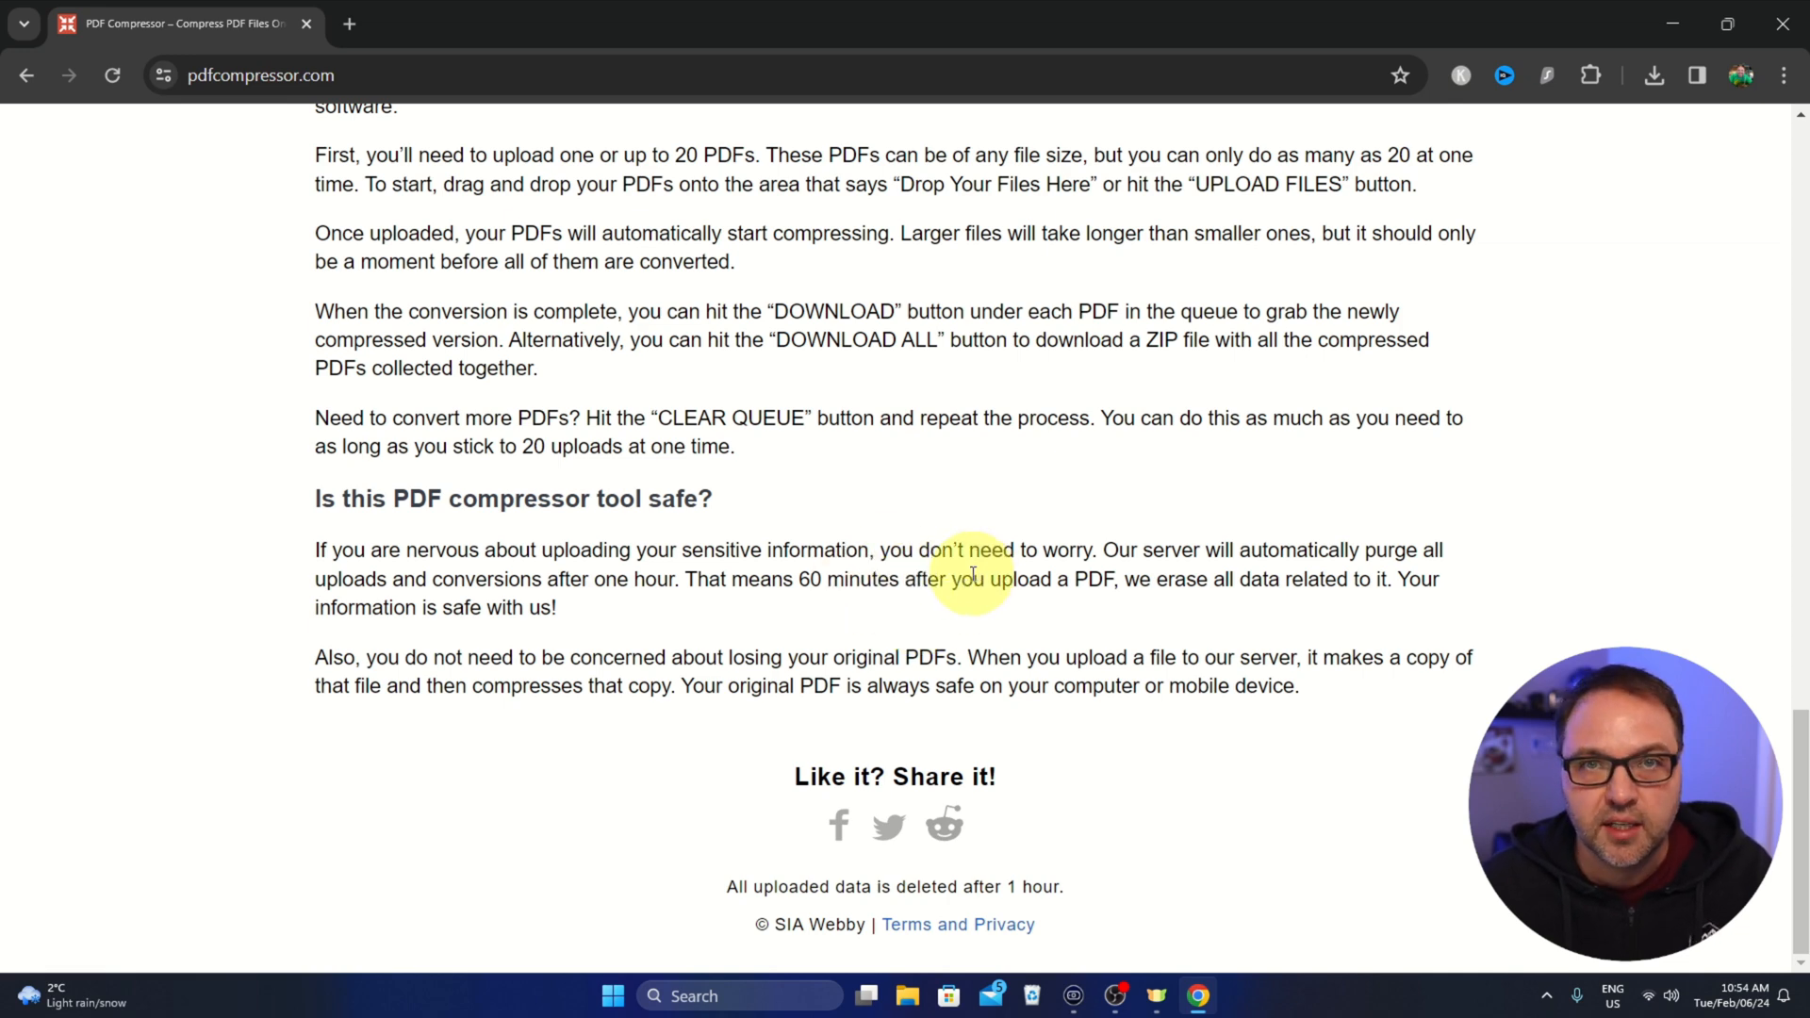
{"action": "scroll", "scroll_direction": "up", "scroll_amount": 3}
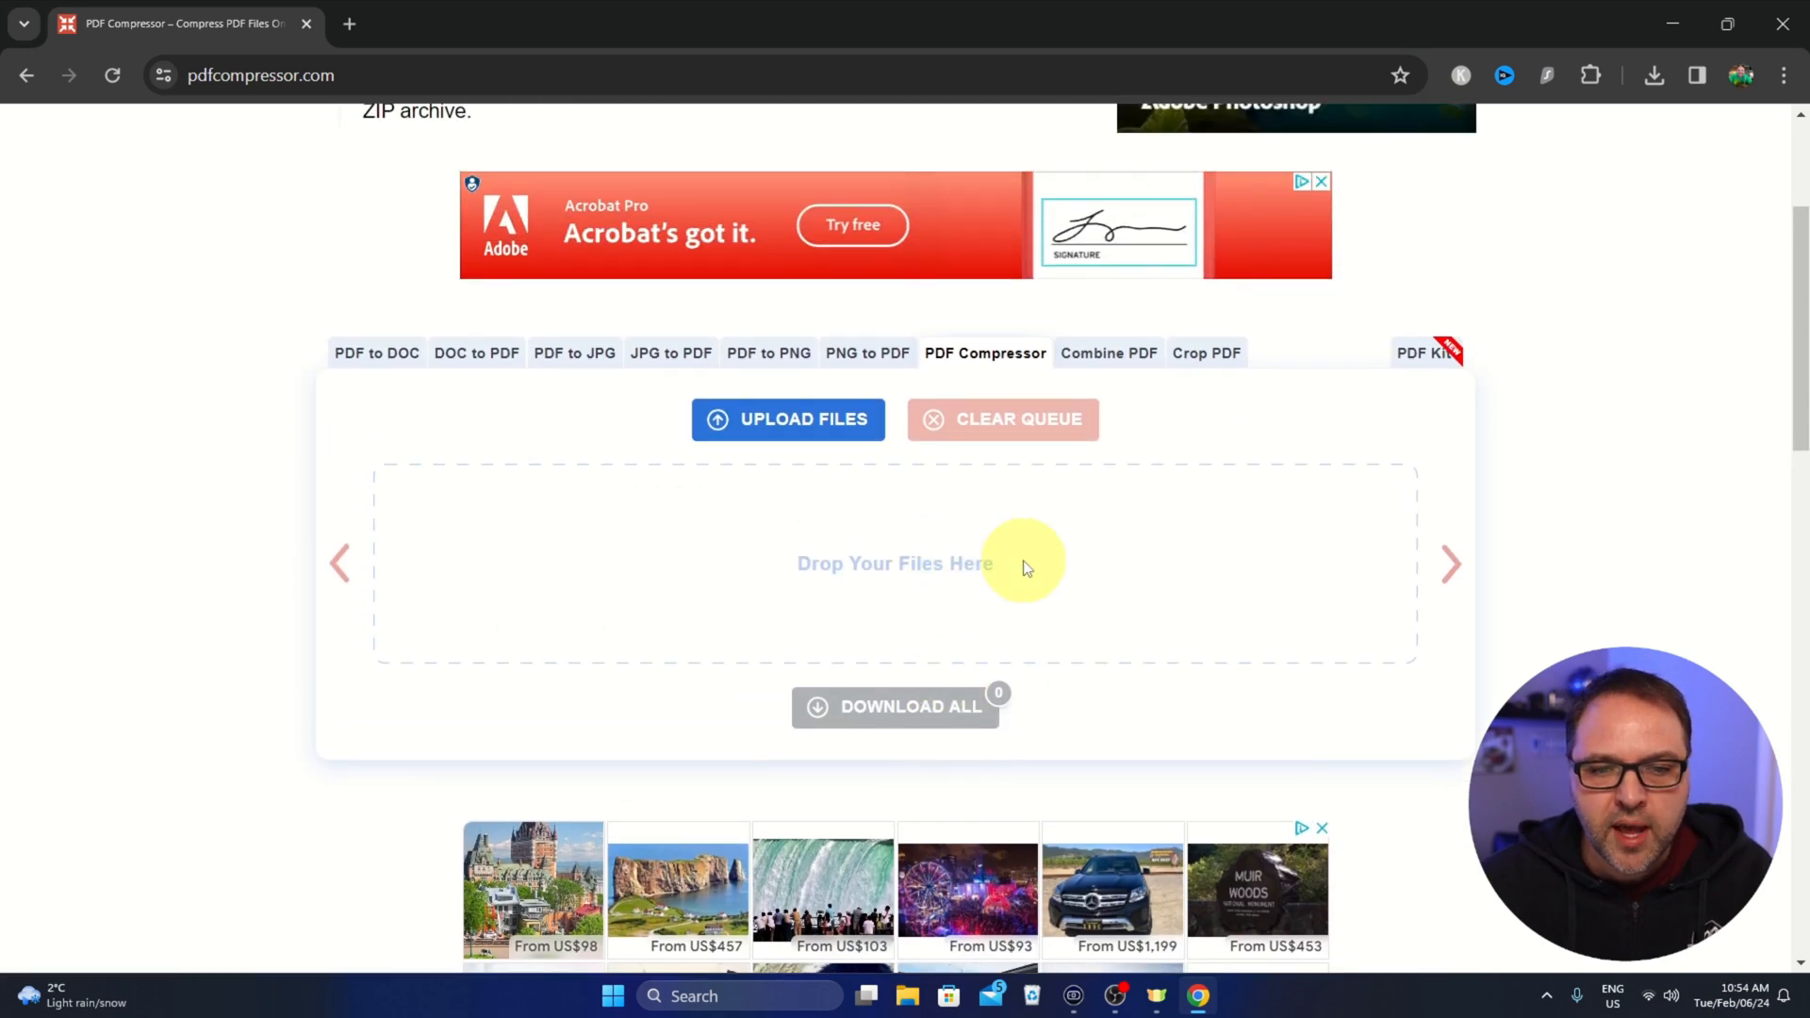
{"action": "mouse_move", "coordinate": [788, 418]}
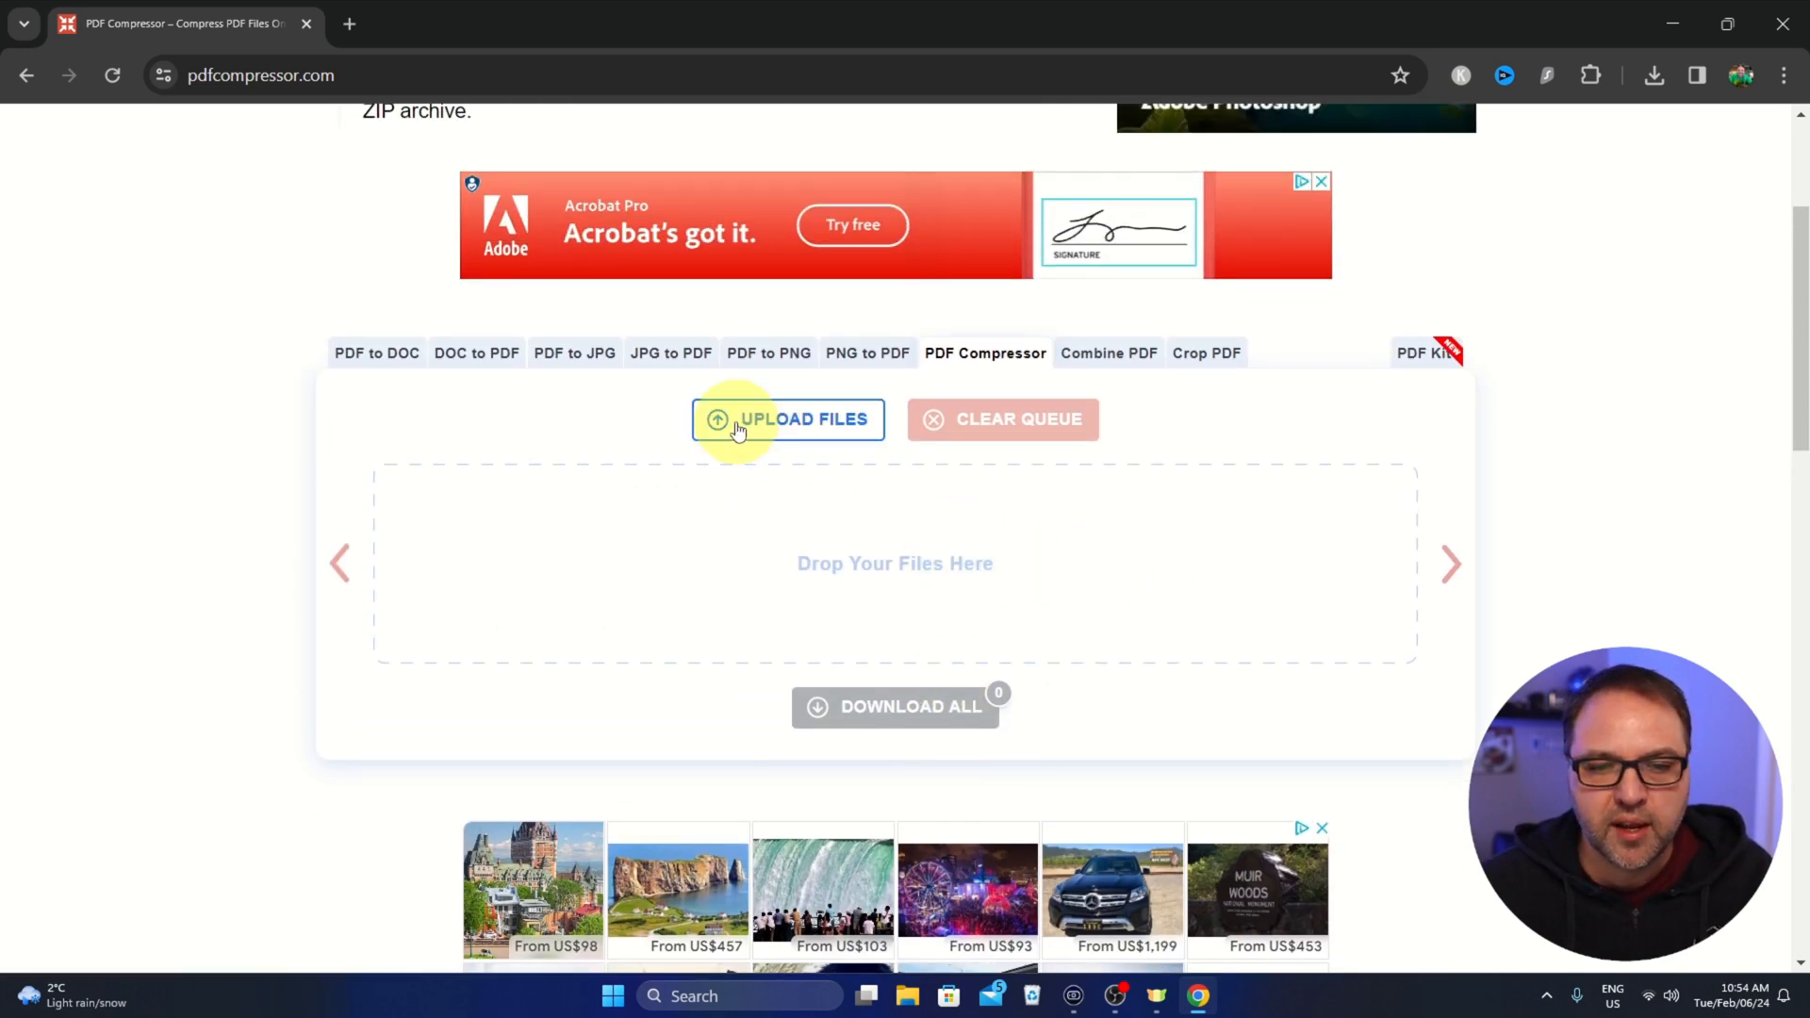
- Upload 10 Page Document from the Desktop to PDF Compressor
{"action": "left_click", "coordinate": [786, 418]}
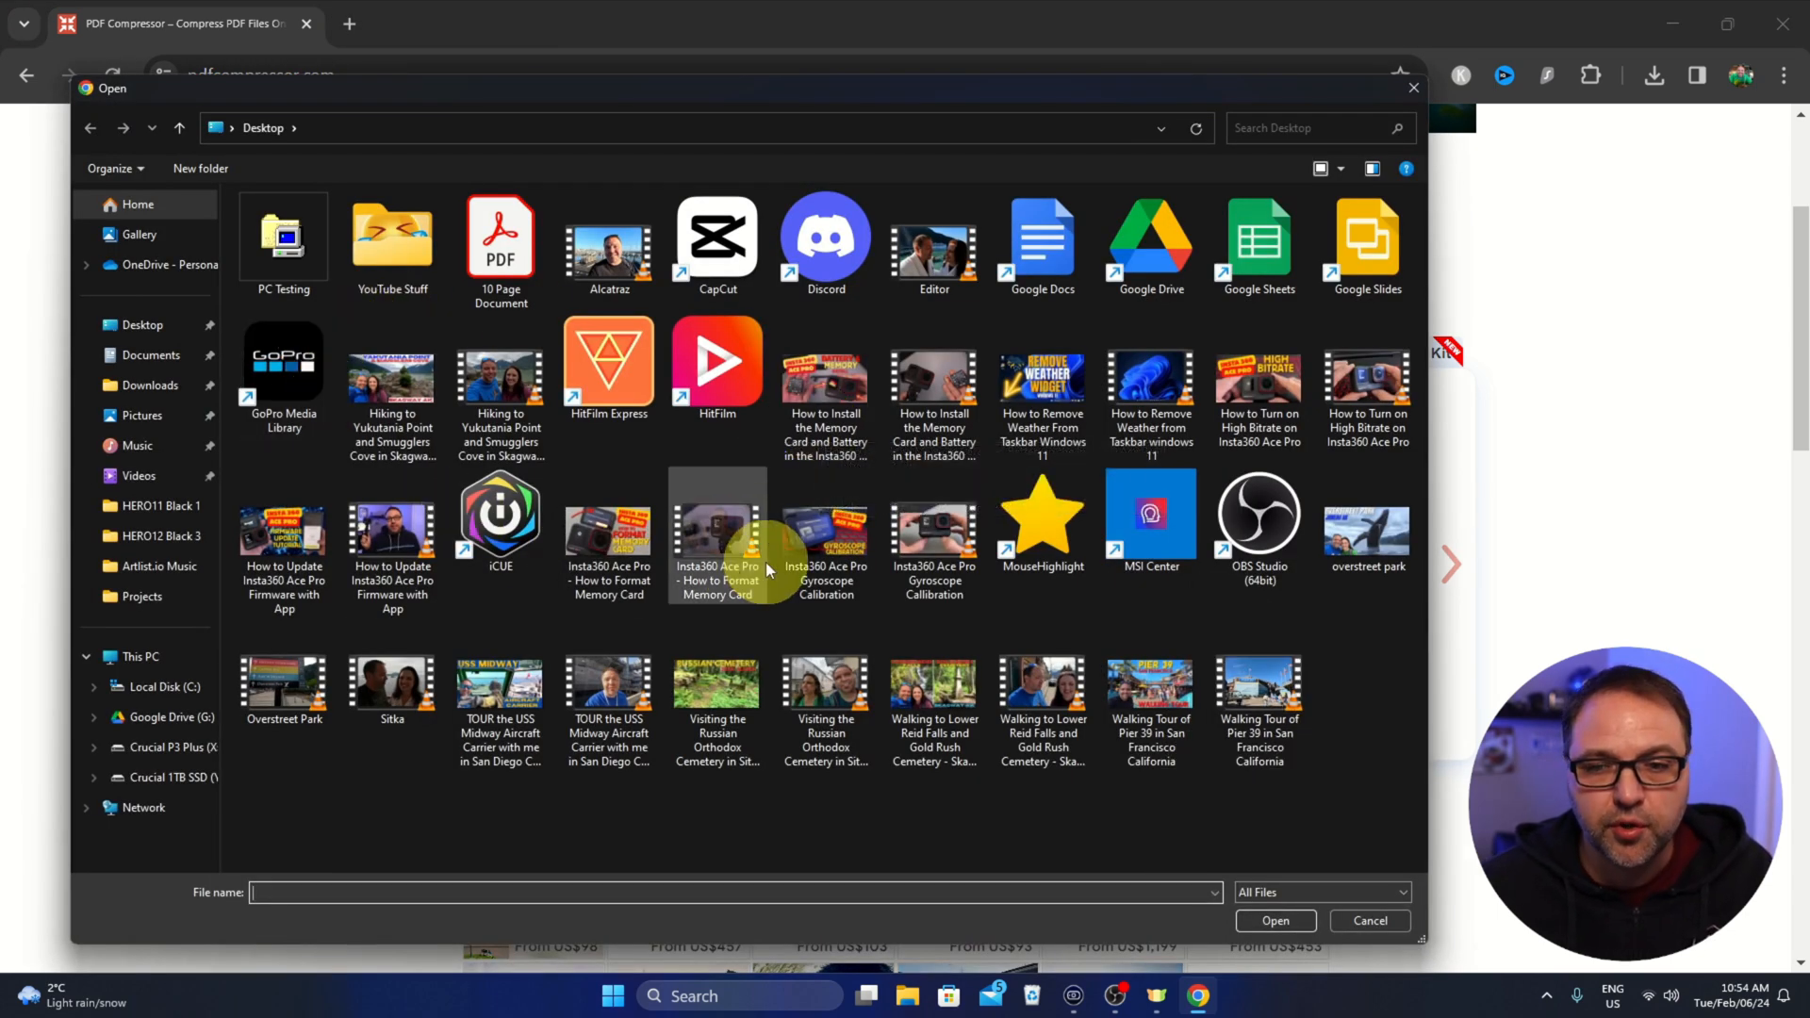
{"action": "left_click", "coordinate": [499, 238]}
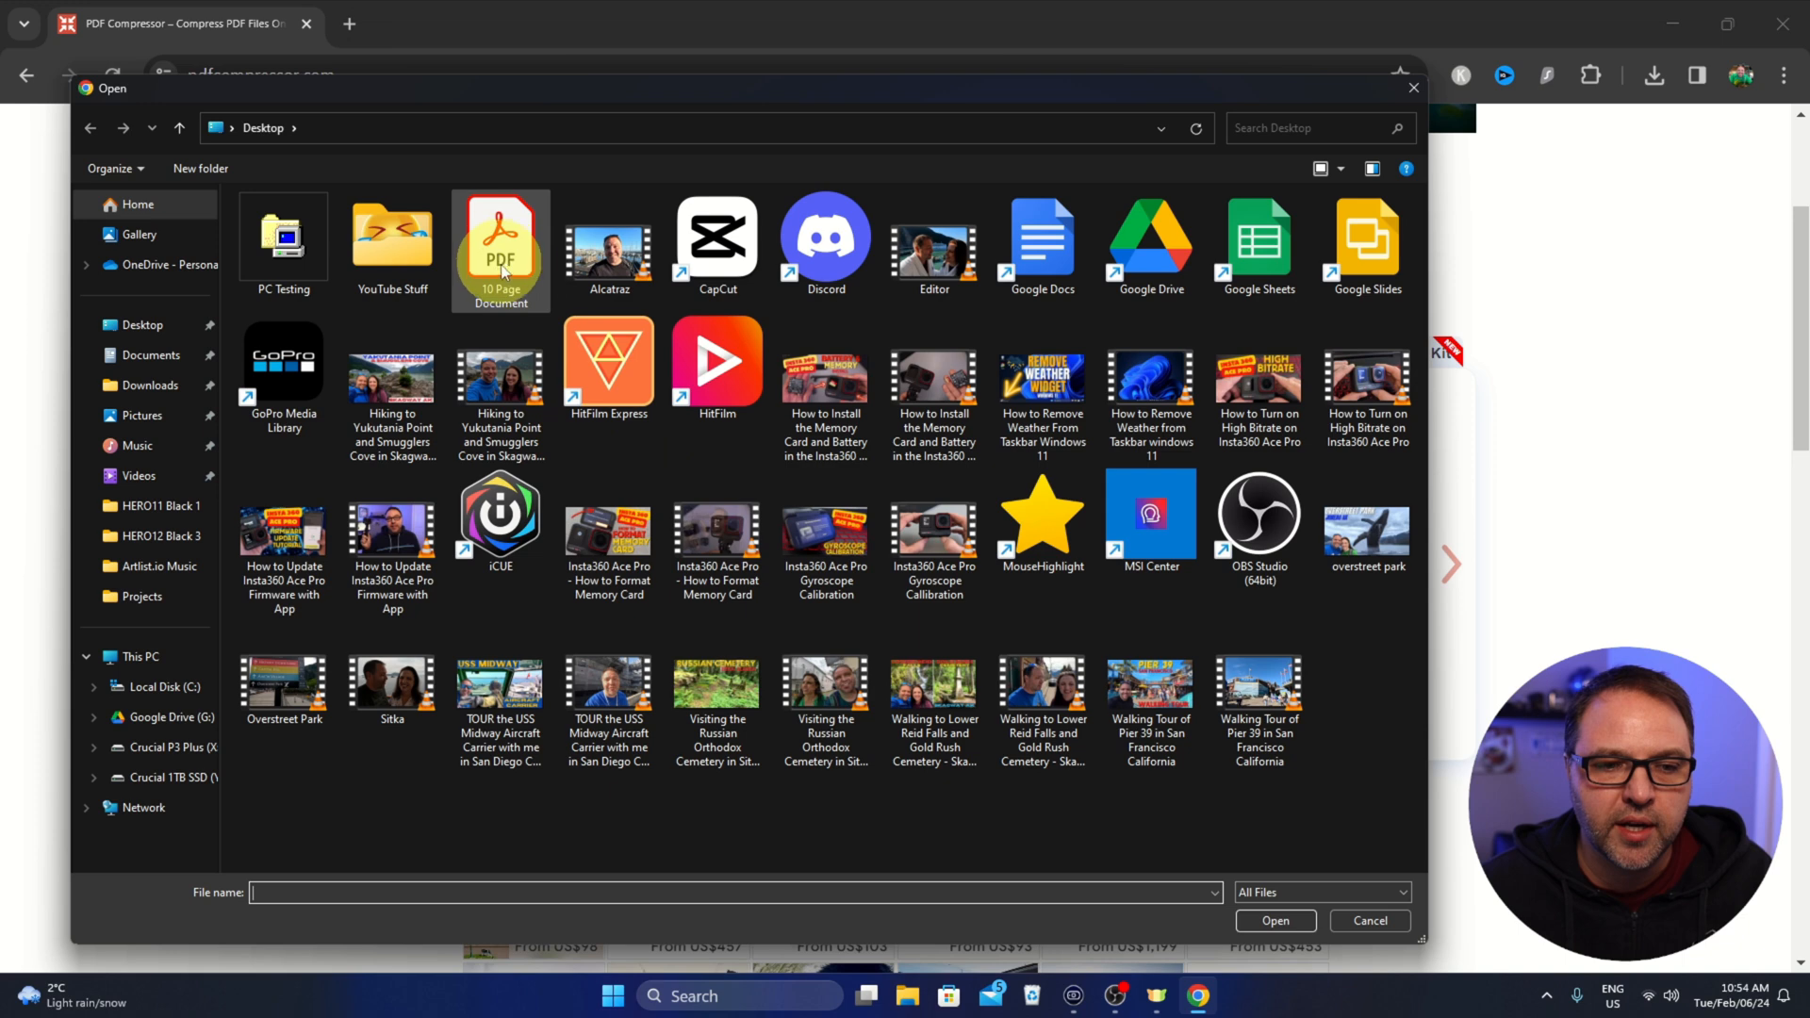
{"action": "mouse_move", "coordinate": [499, 248]}
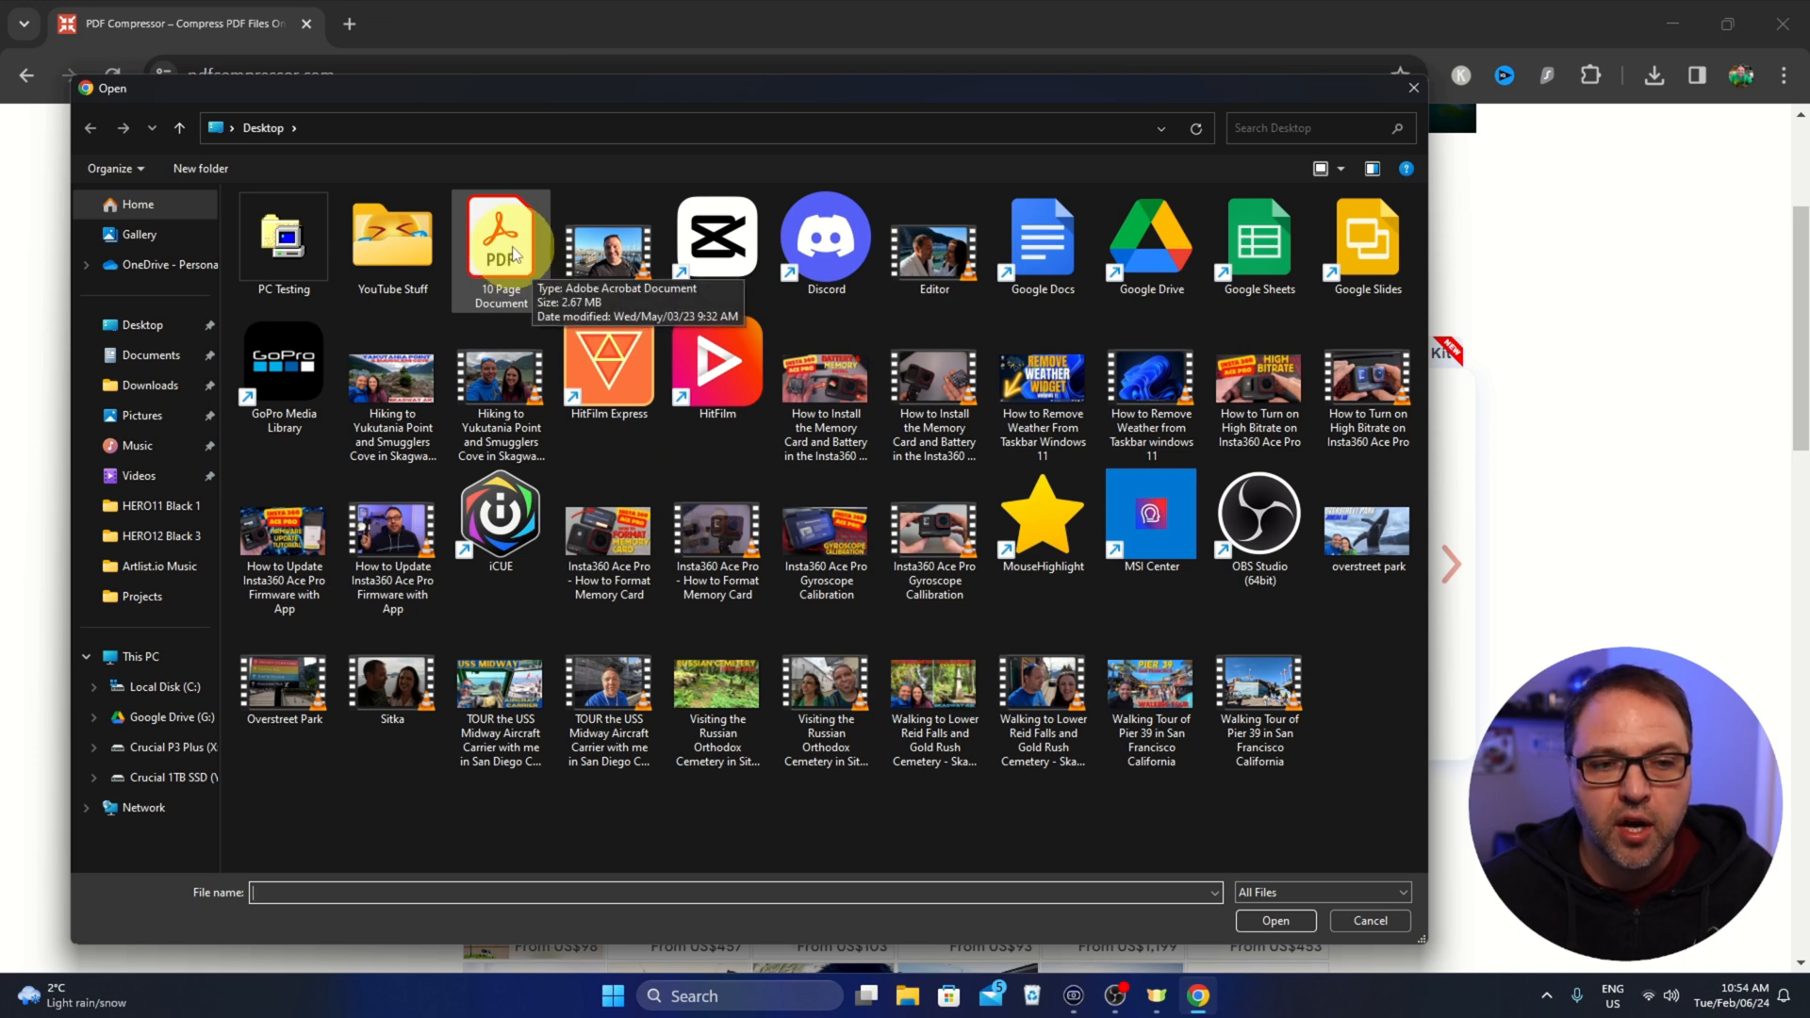
{"action": "left_click", "coordinate": [500, 236]}
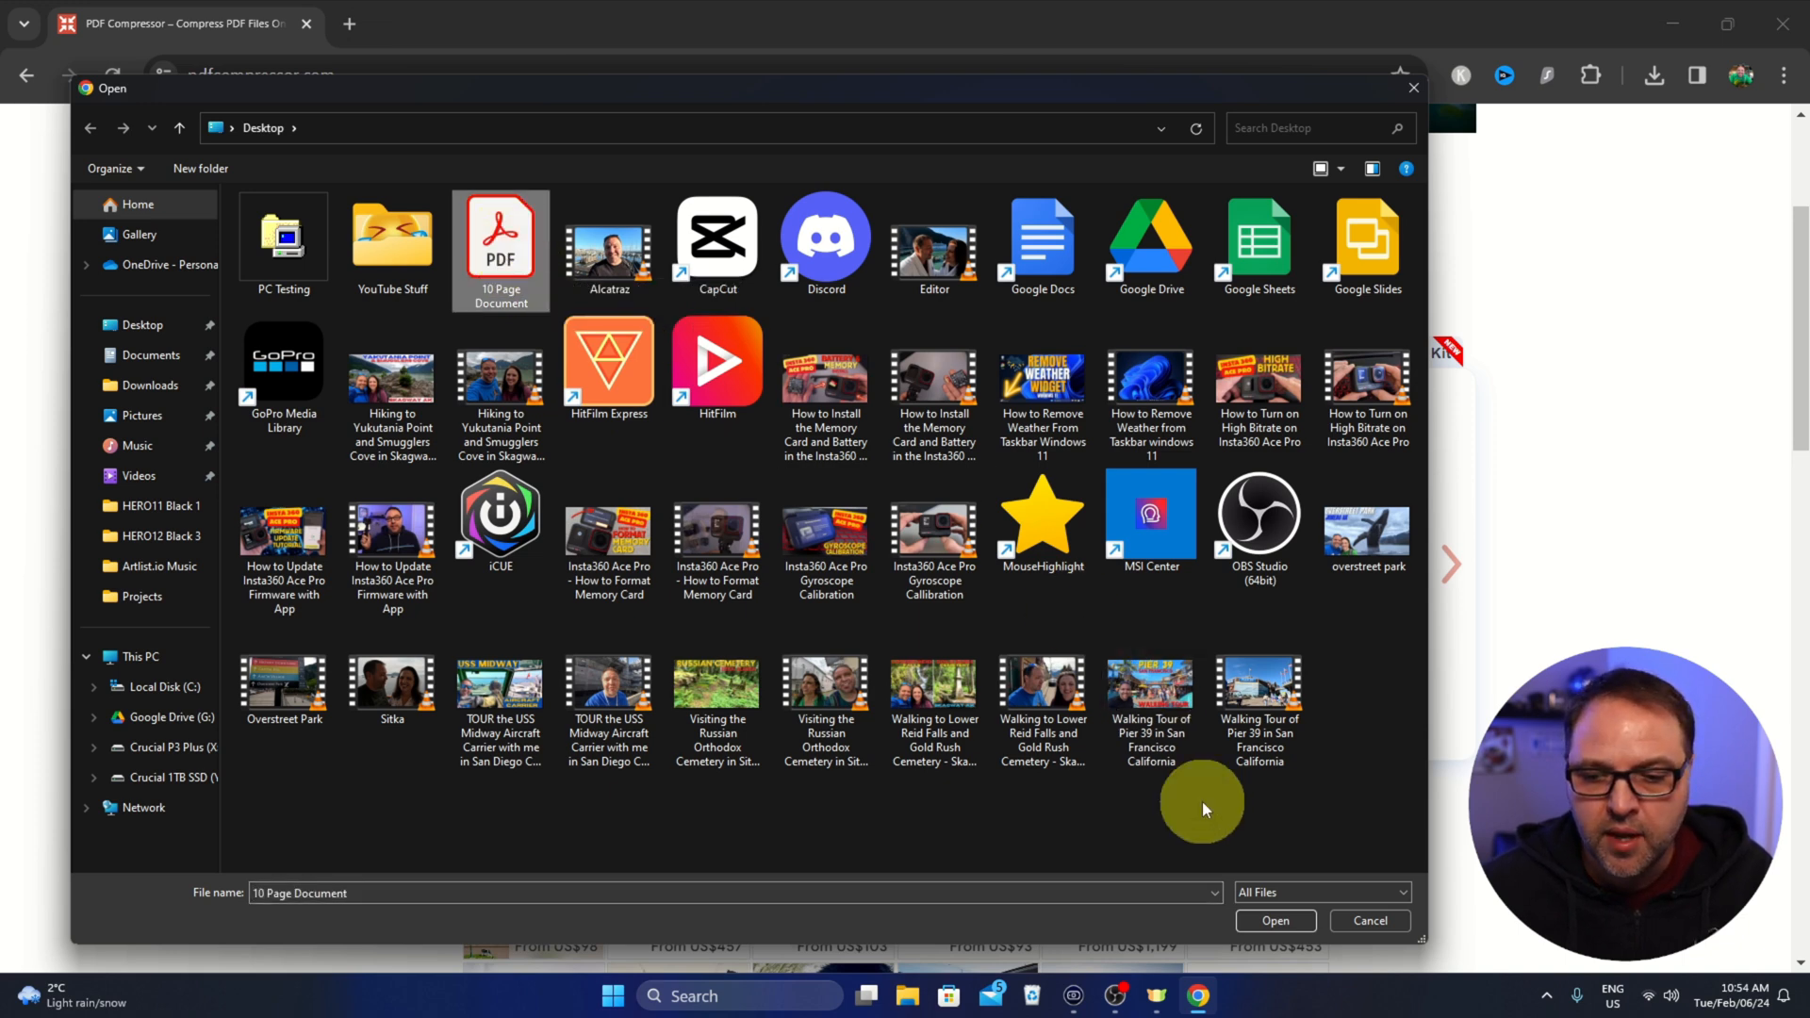
{"action": "left_click", "coordinate": [1273, 919]}
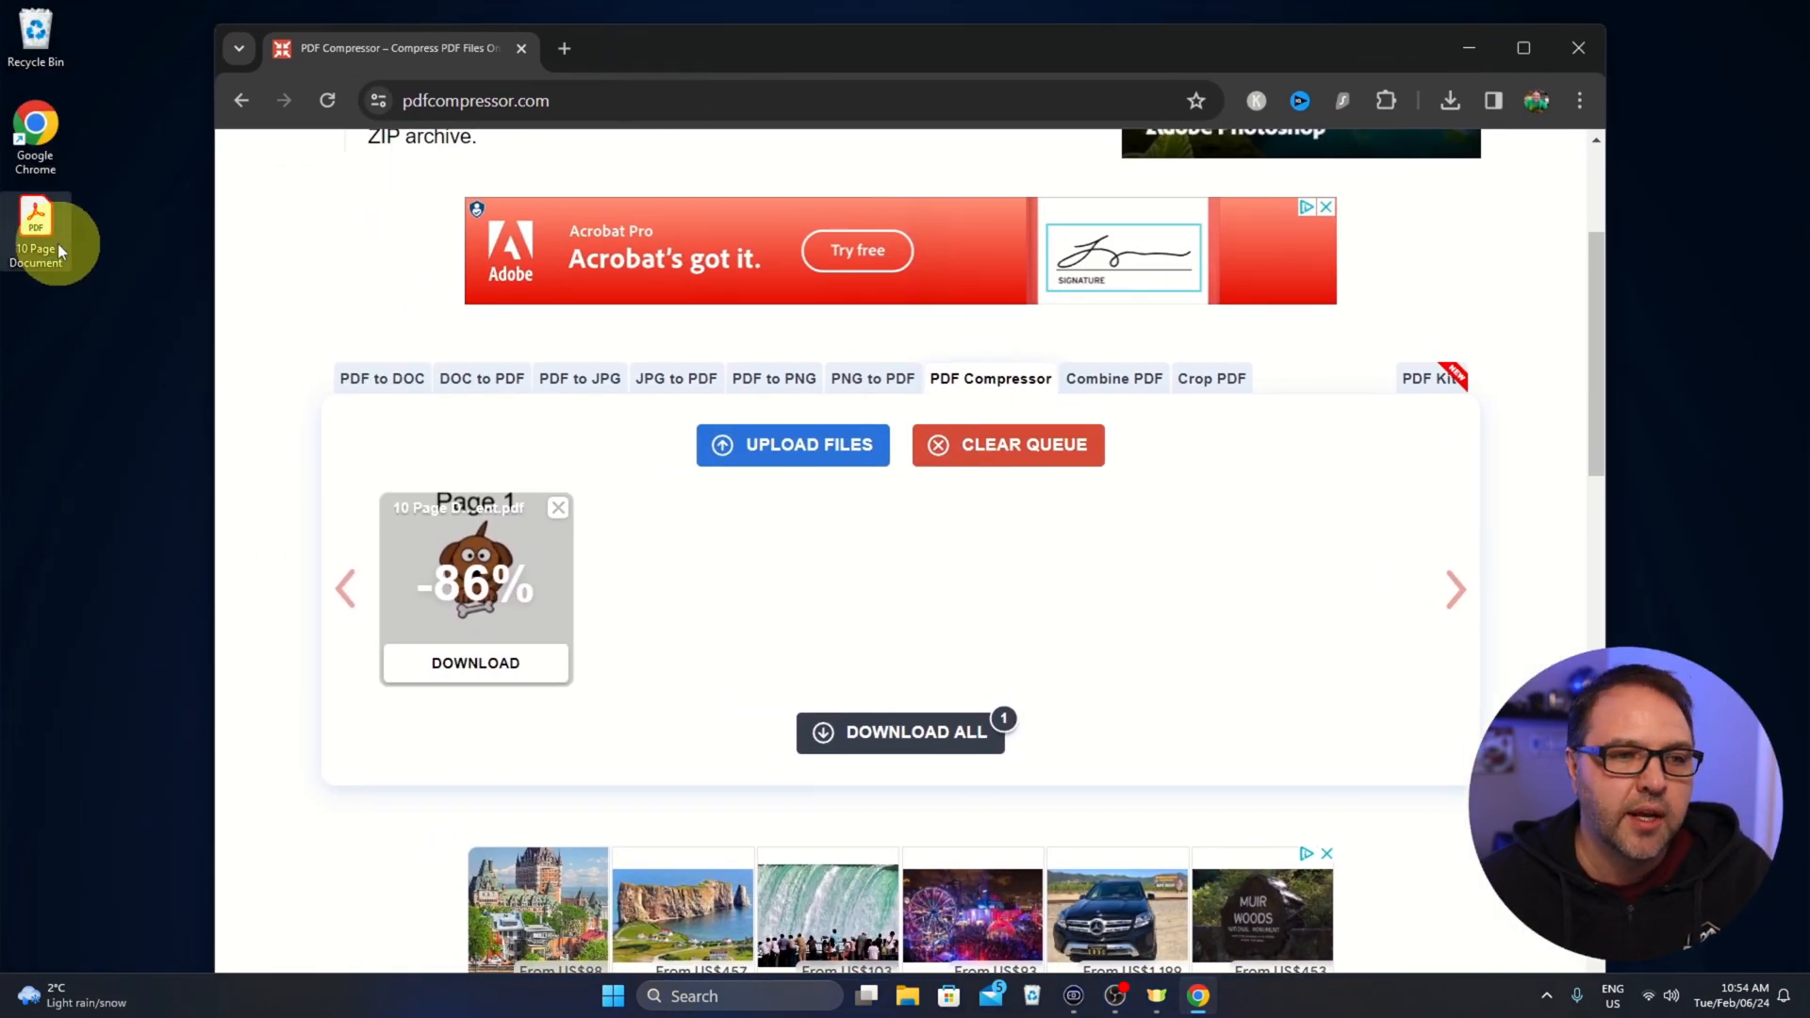
{"action": "double_click", "coordinate": [35, 231]}
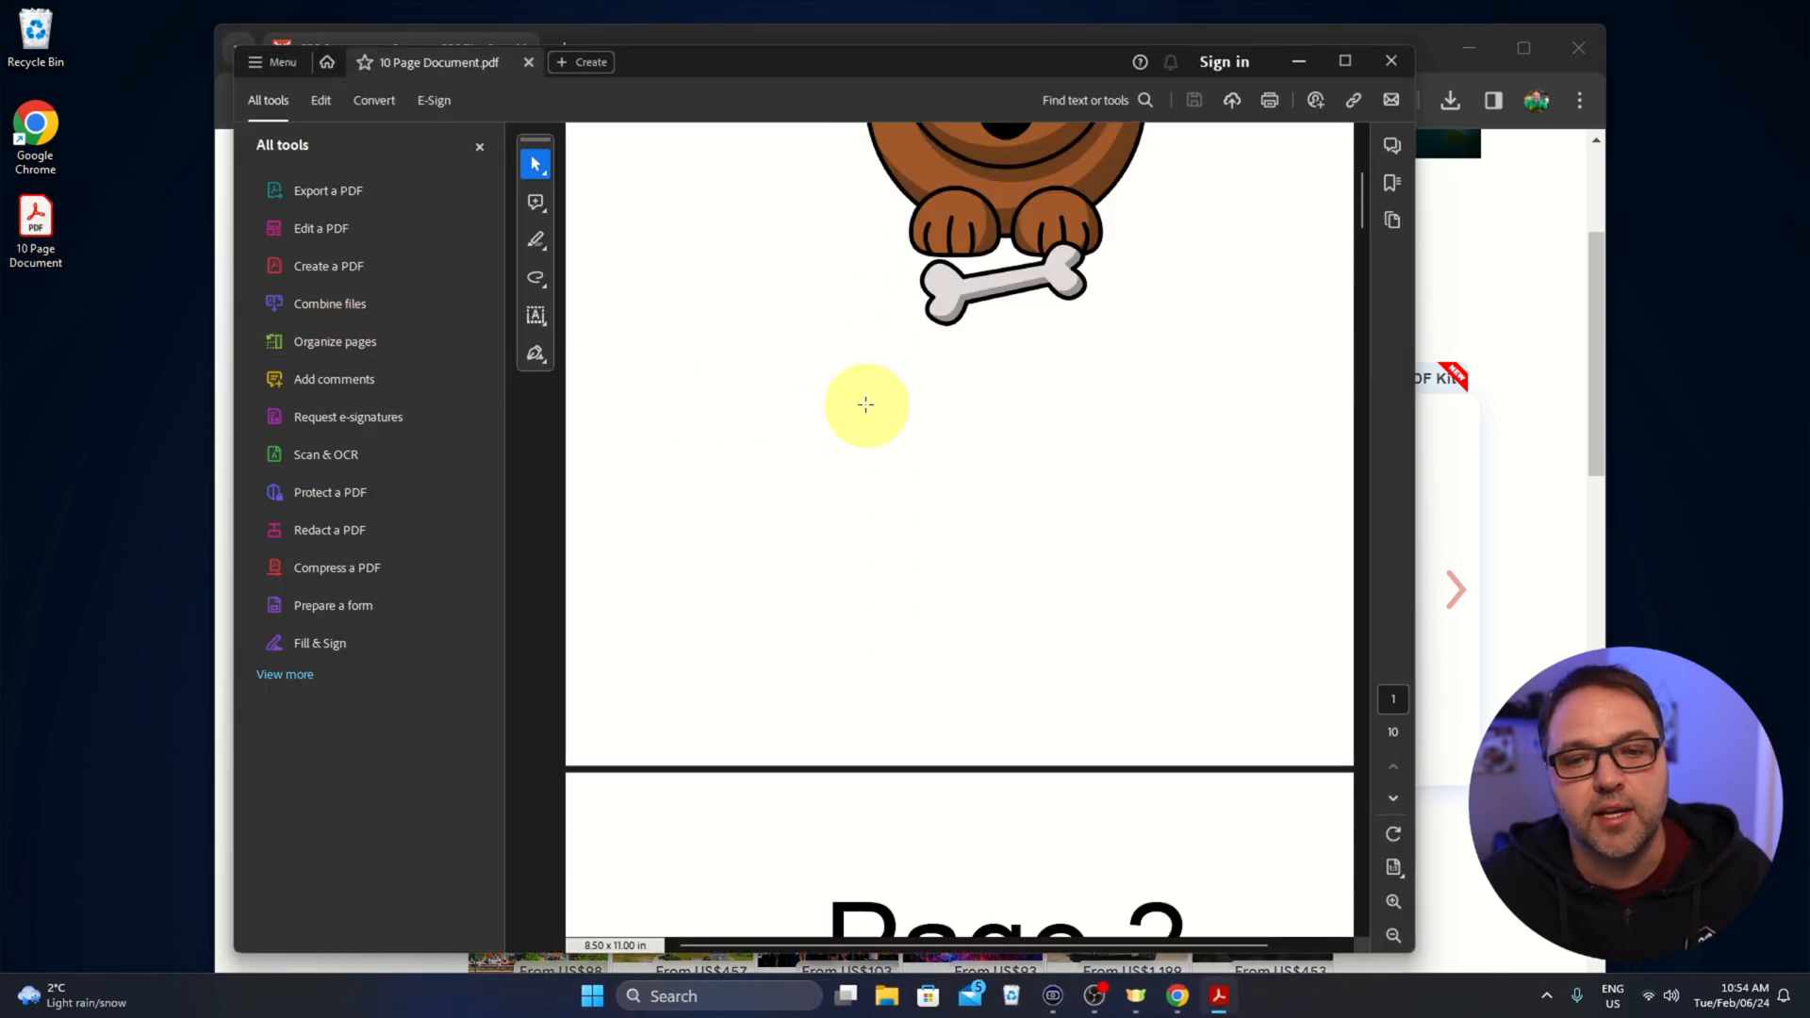
{"action": "scroll", "scroll_direction": "down", "scroll_amount": 3}
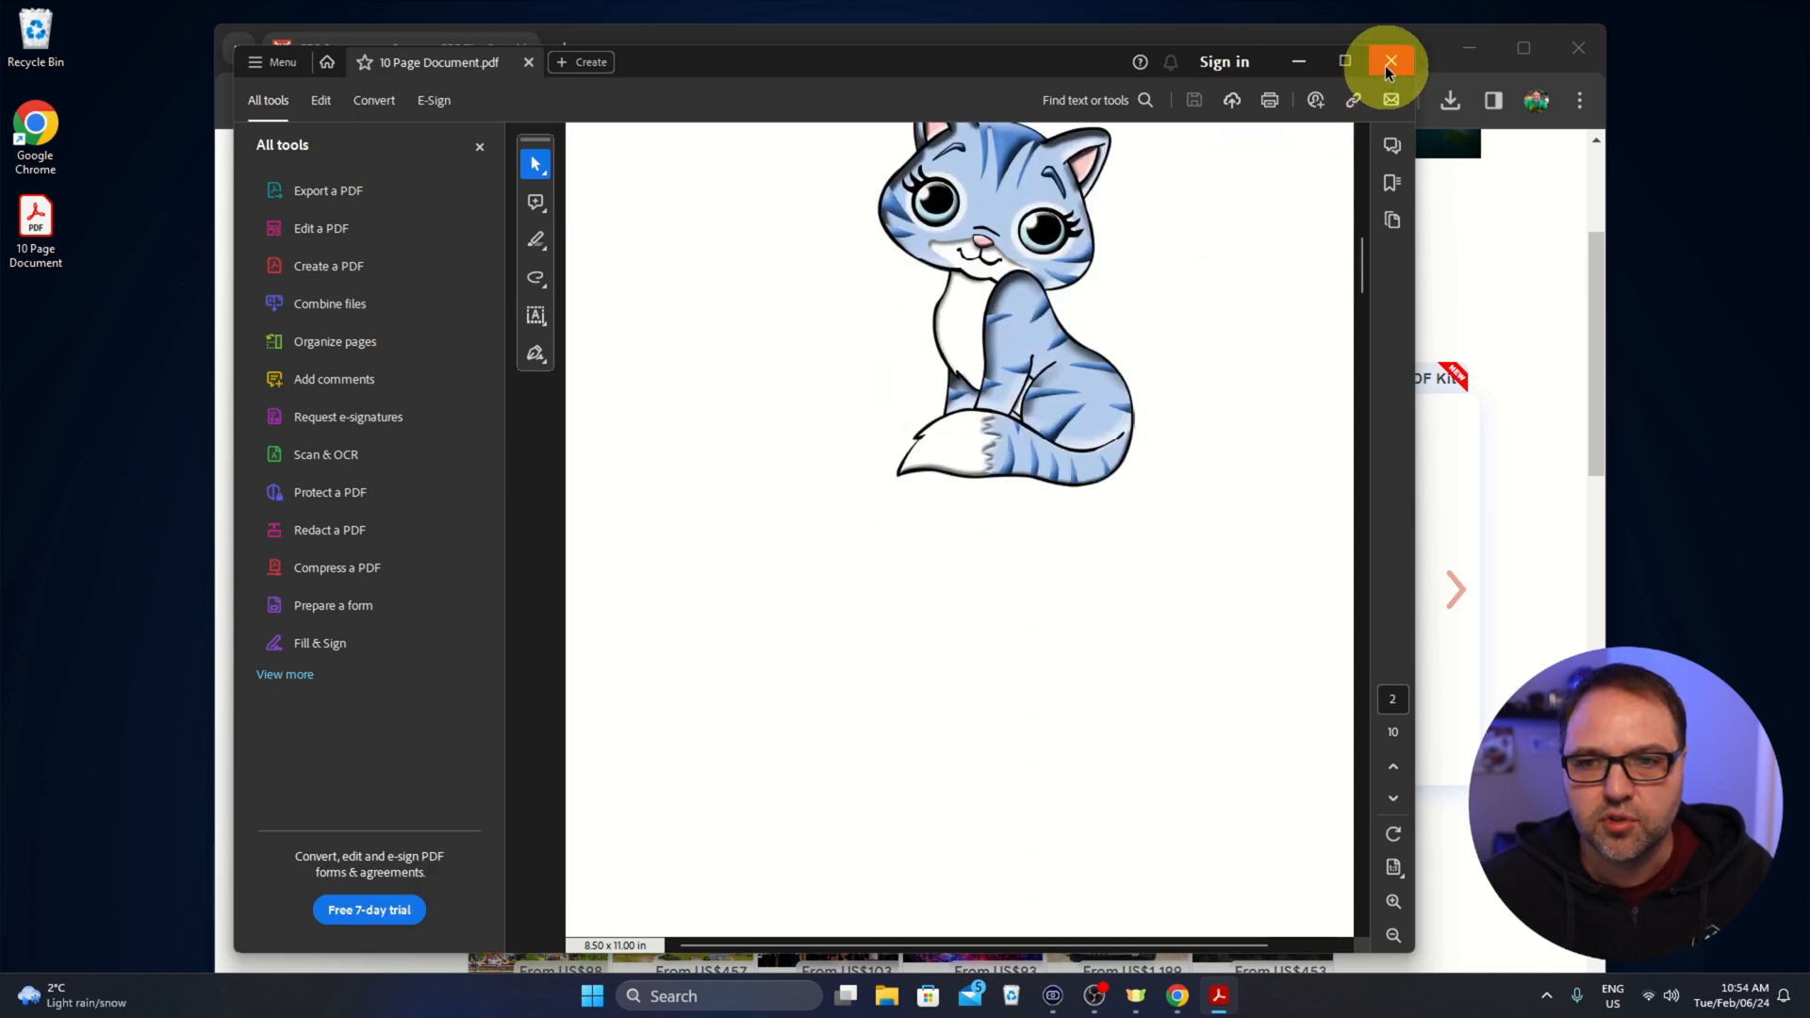
{"action": "left_click", "coordinate": [1389, 60]}
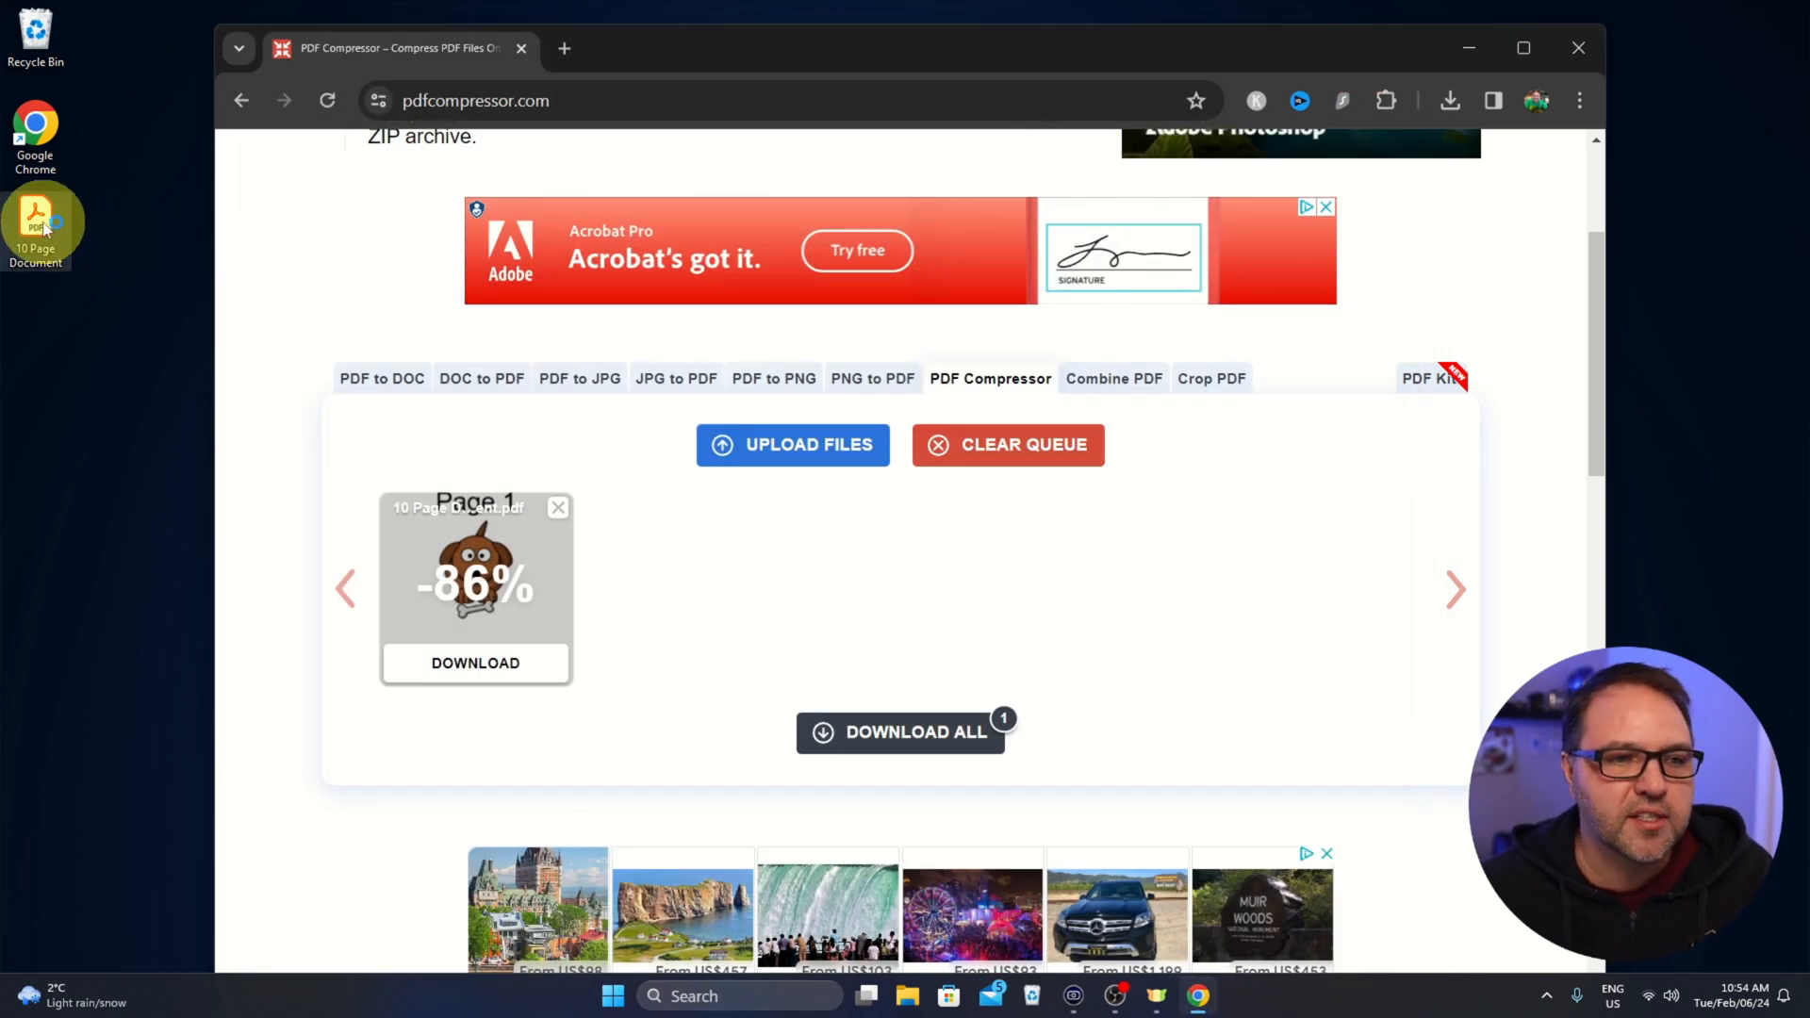
{"action": "right_click", "coordinate": [35, 220]}
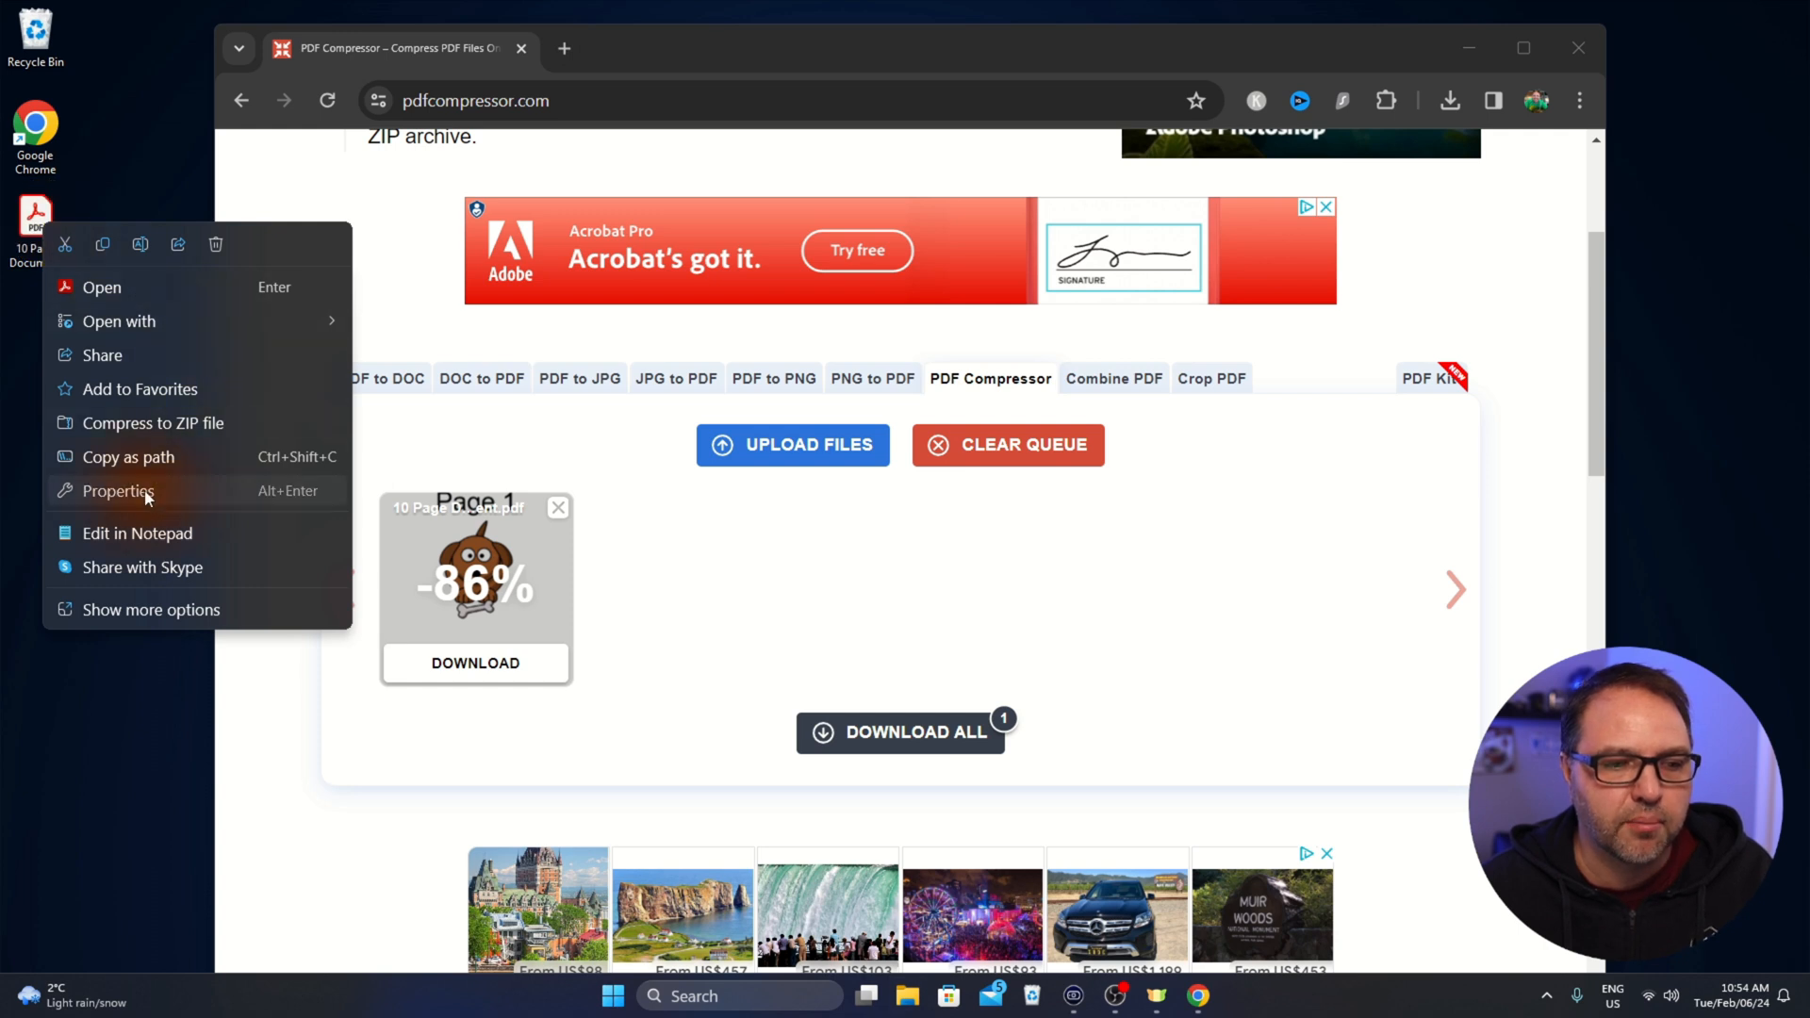
{"action": "left_click", "coordinate": [119, 490]}
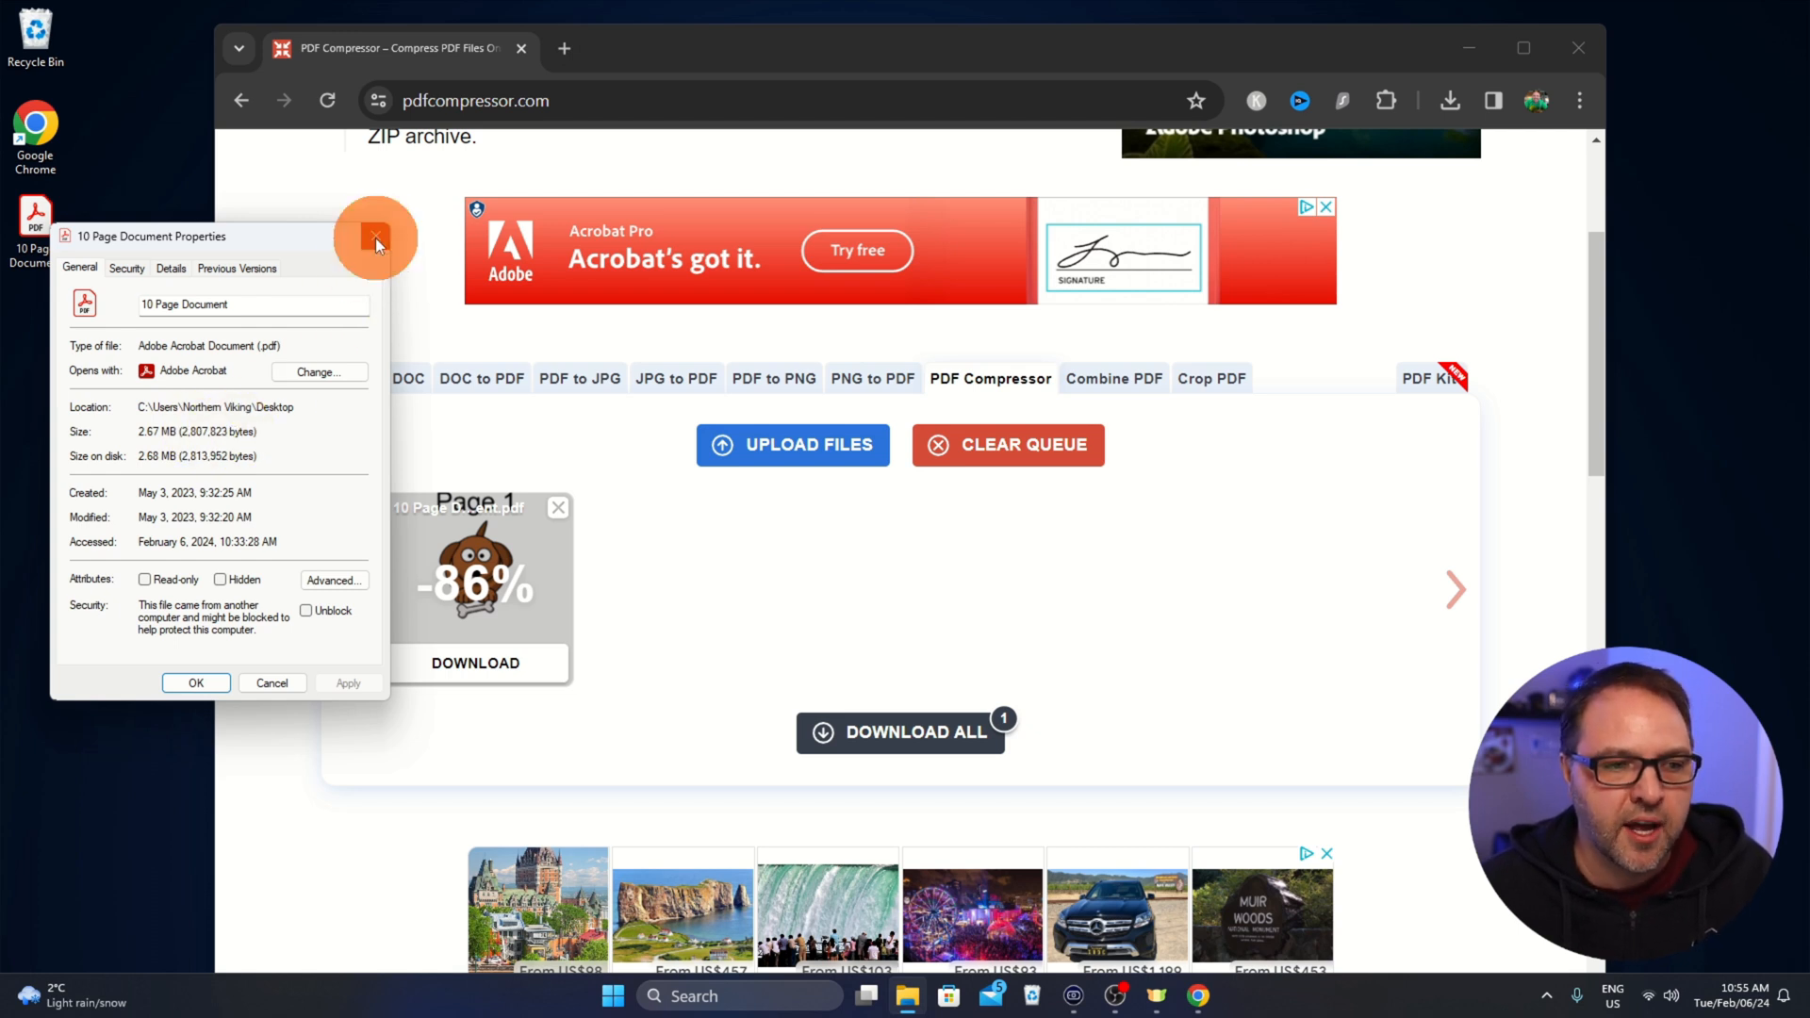
{"action": "left_click", "coordinate": [375, 237]}
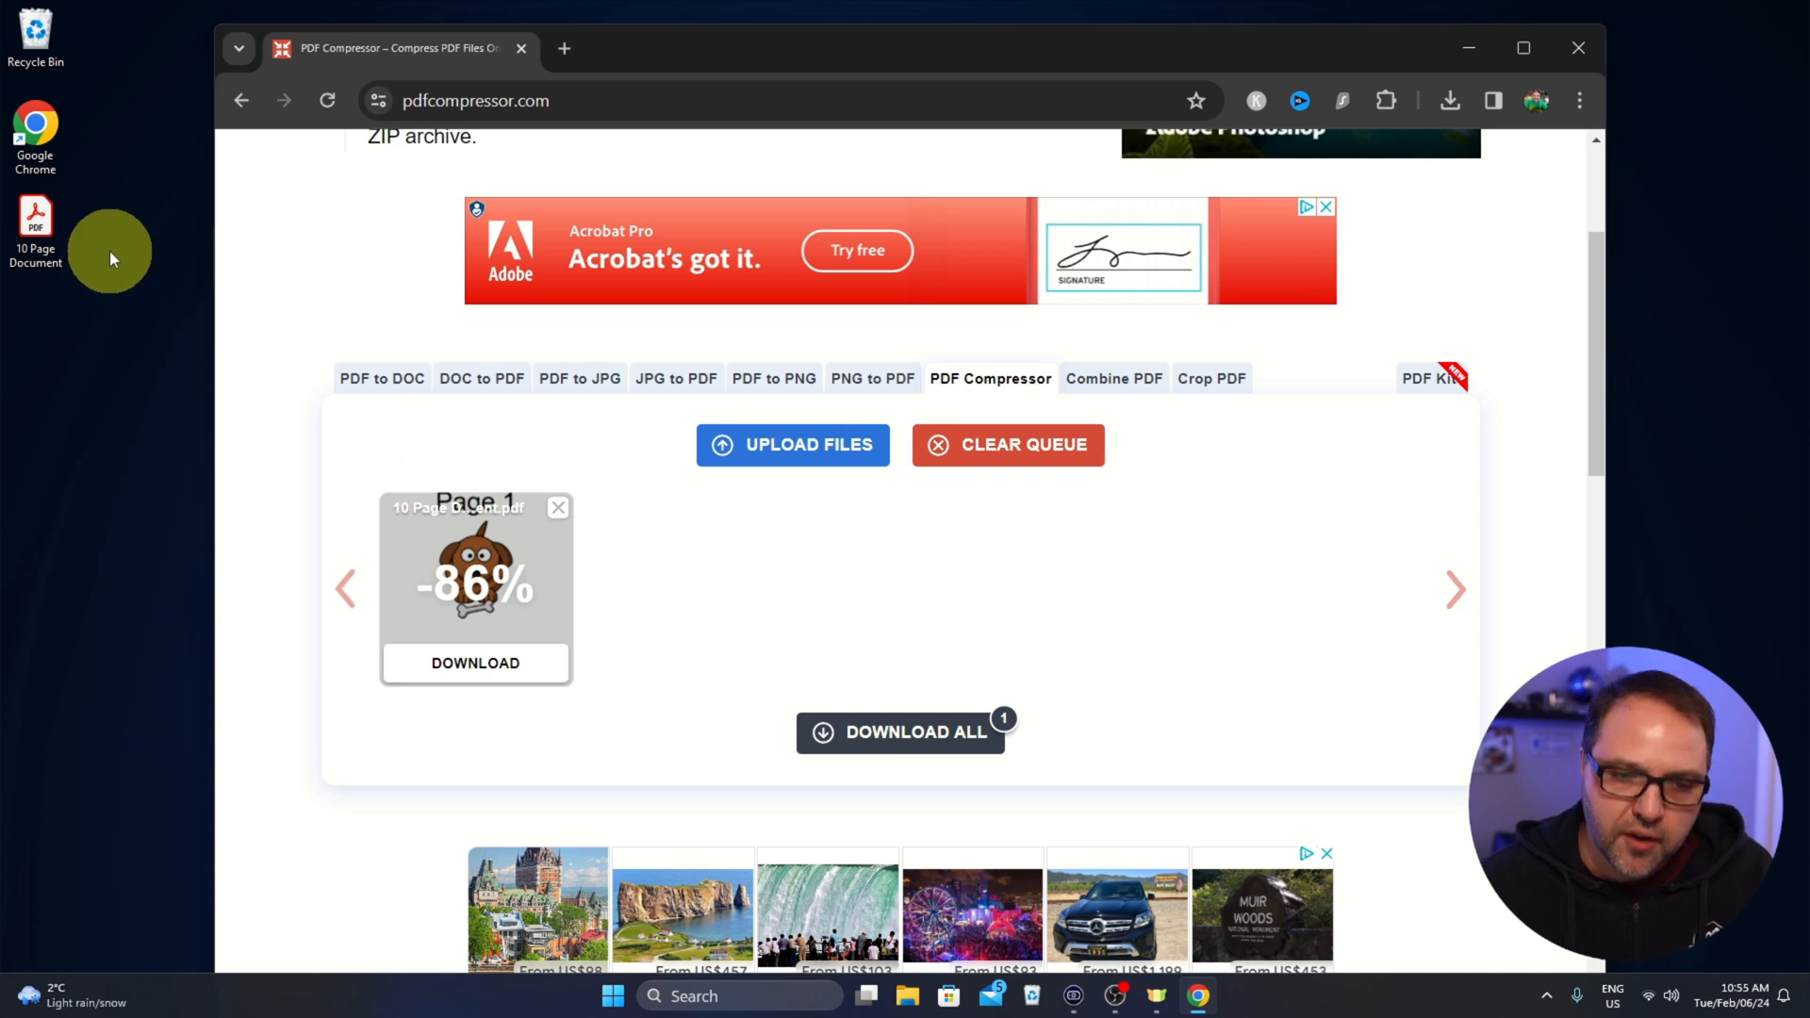
{"action": "mouse_move", "coordinate": [246, 319]}
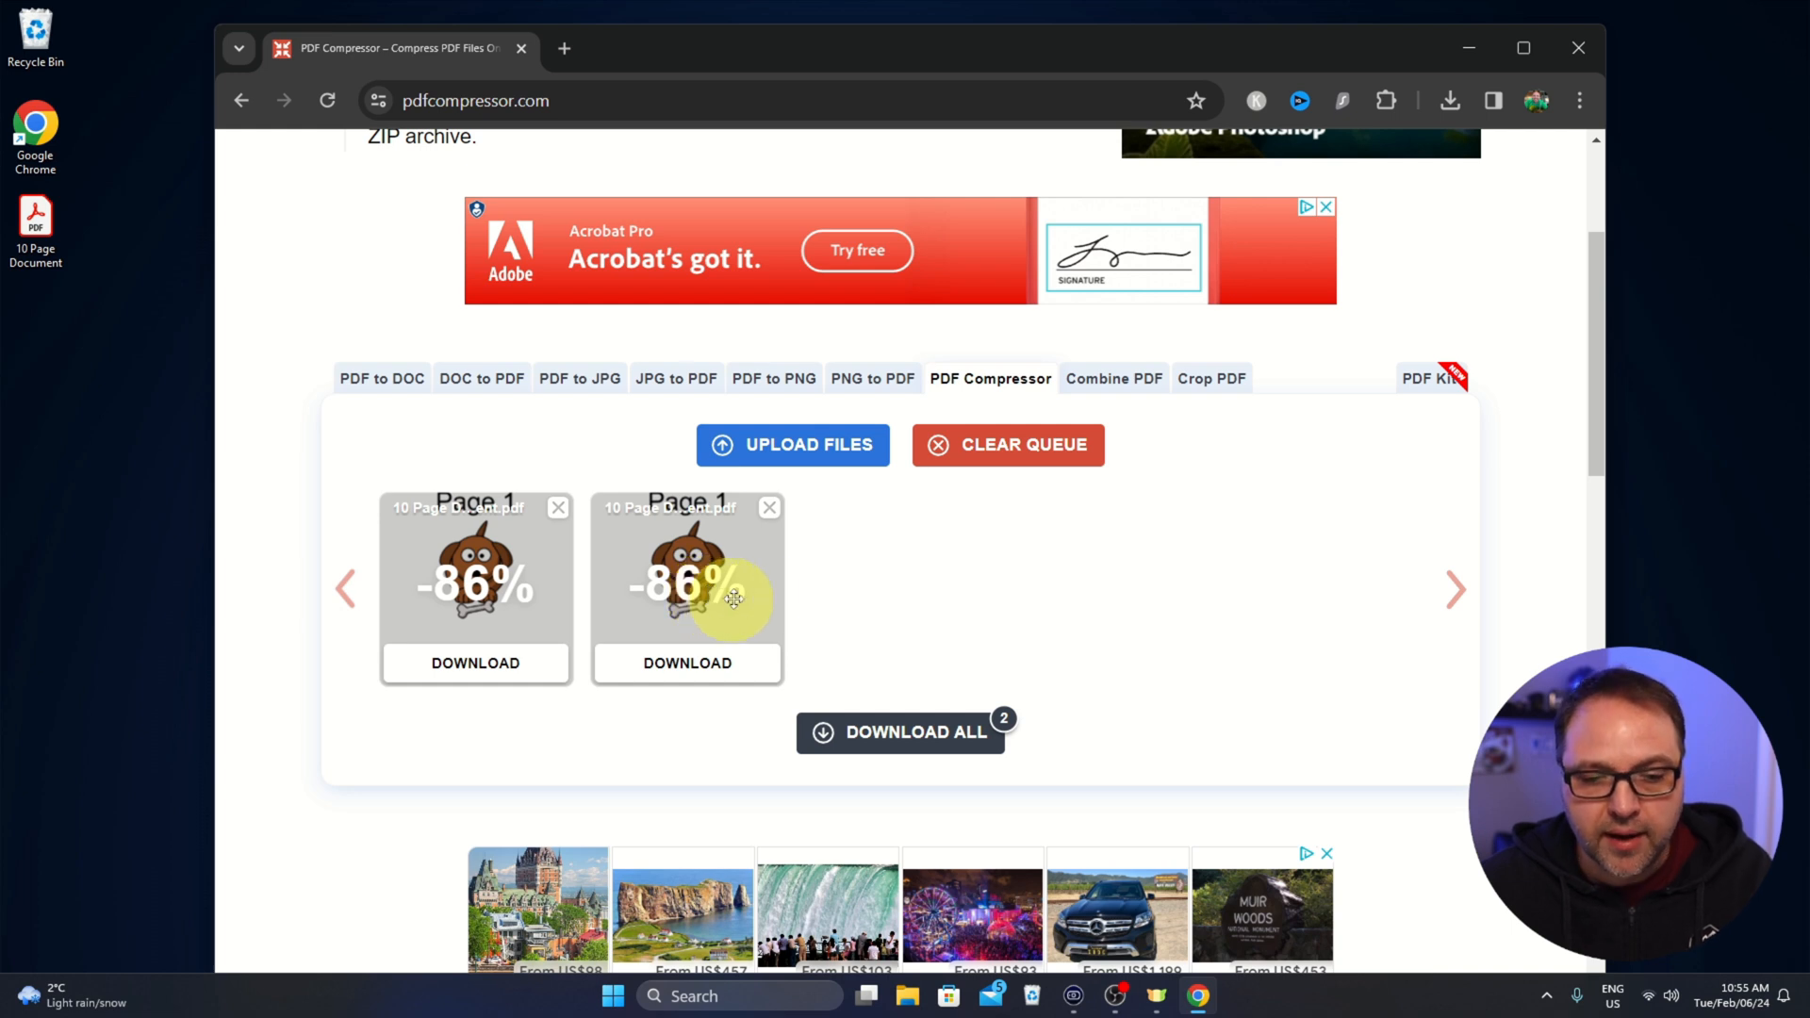
{"action": "mouse_move", "coordinate": [924, 642]}
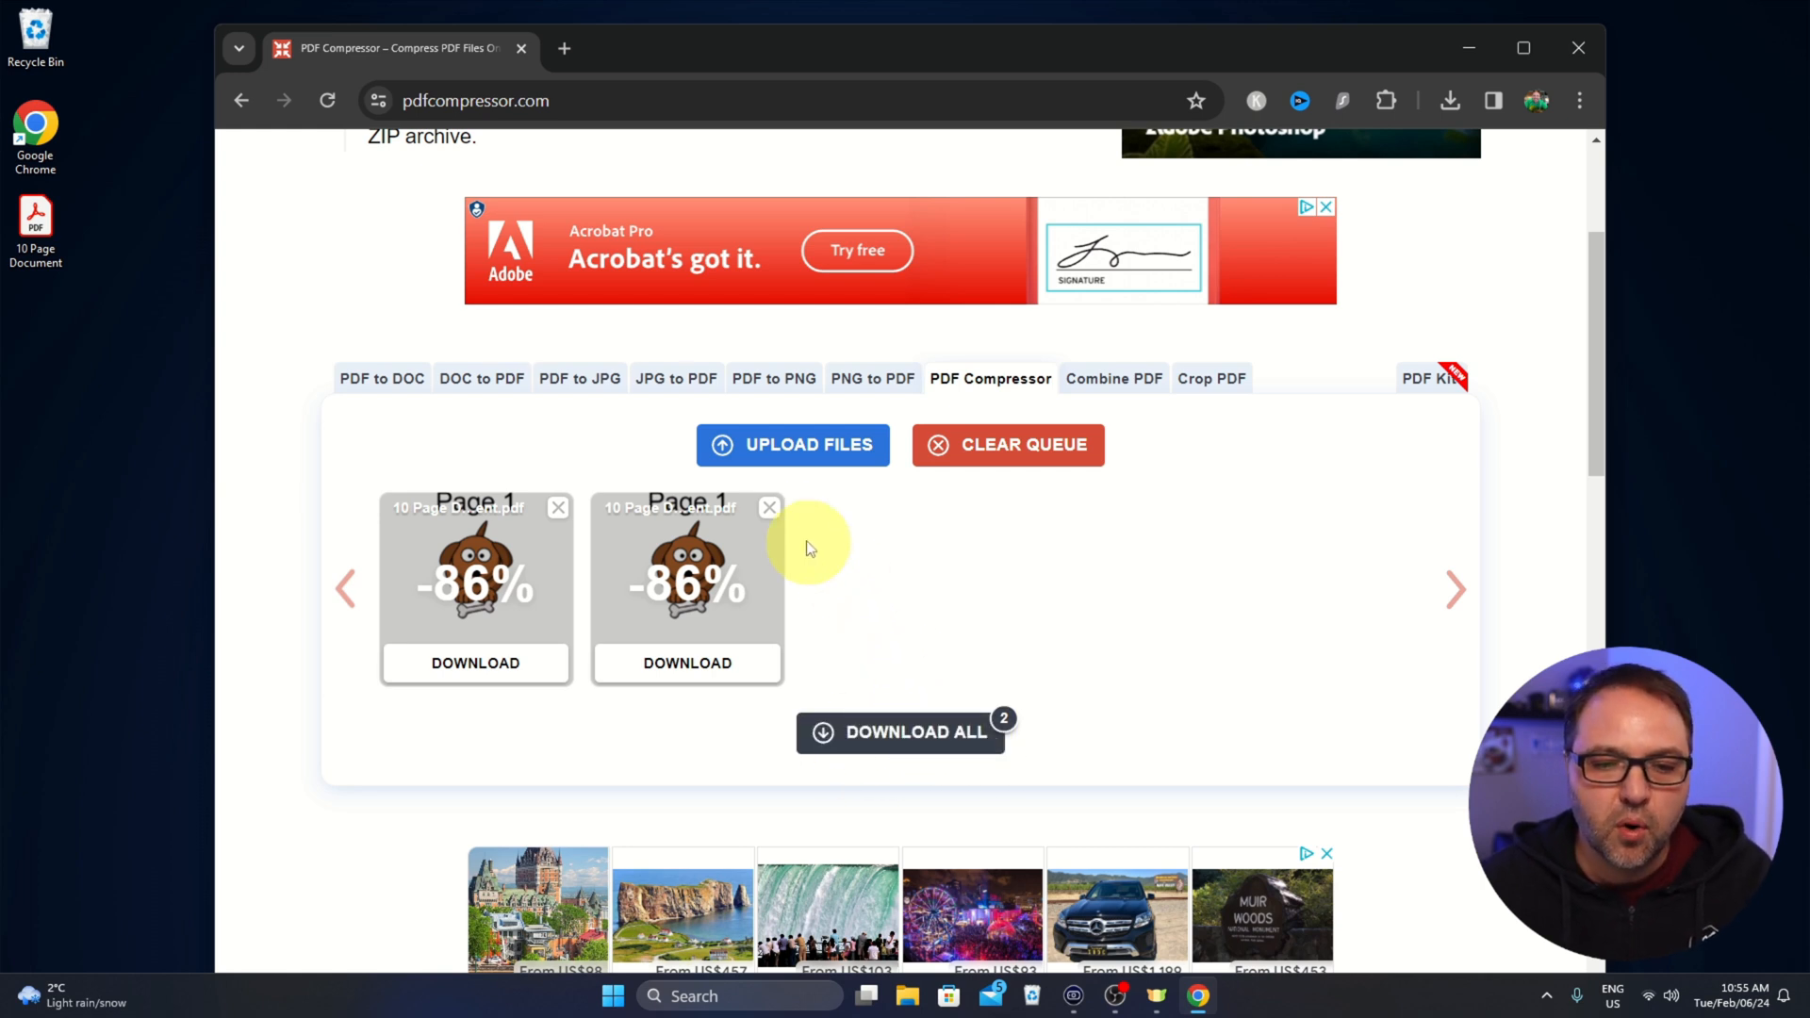
{"action": "mouse_move", "coordinate": [577, 519]}
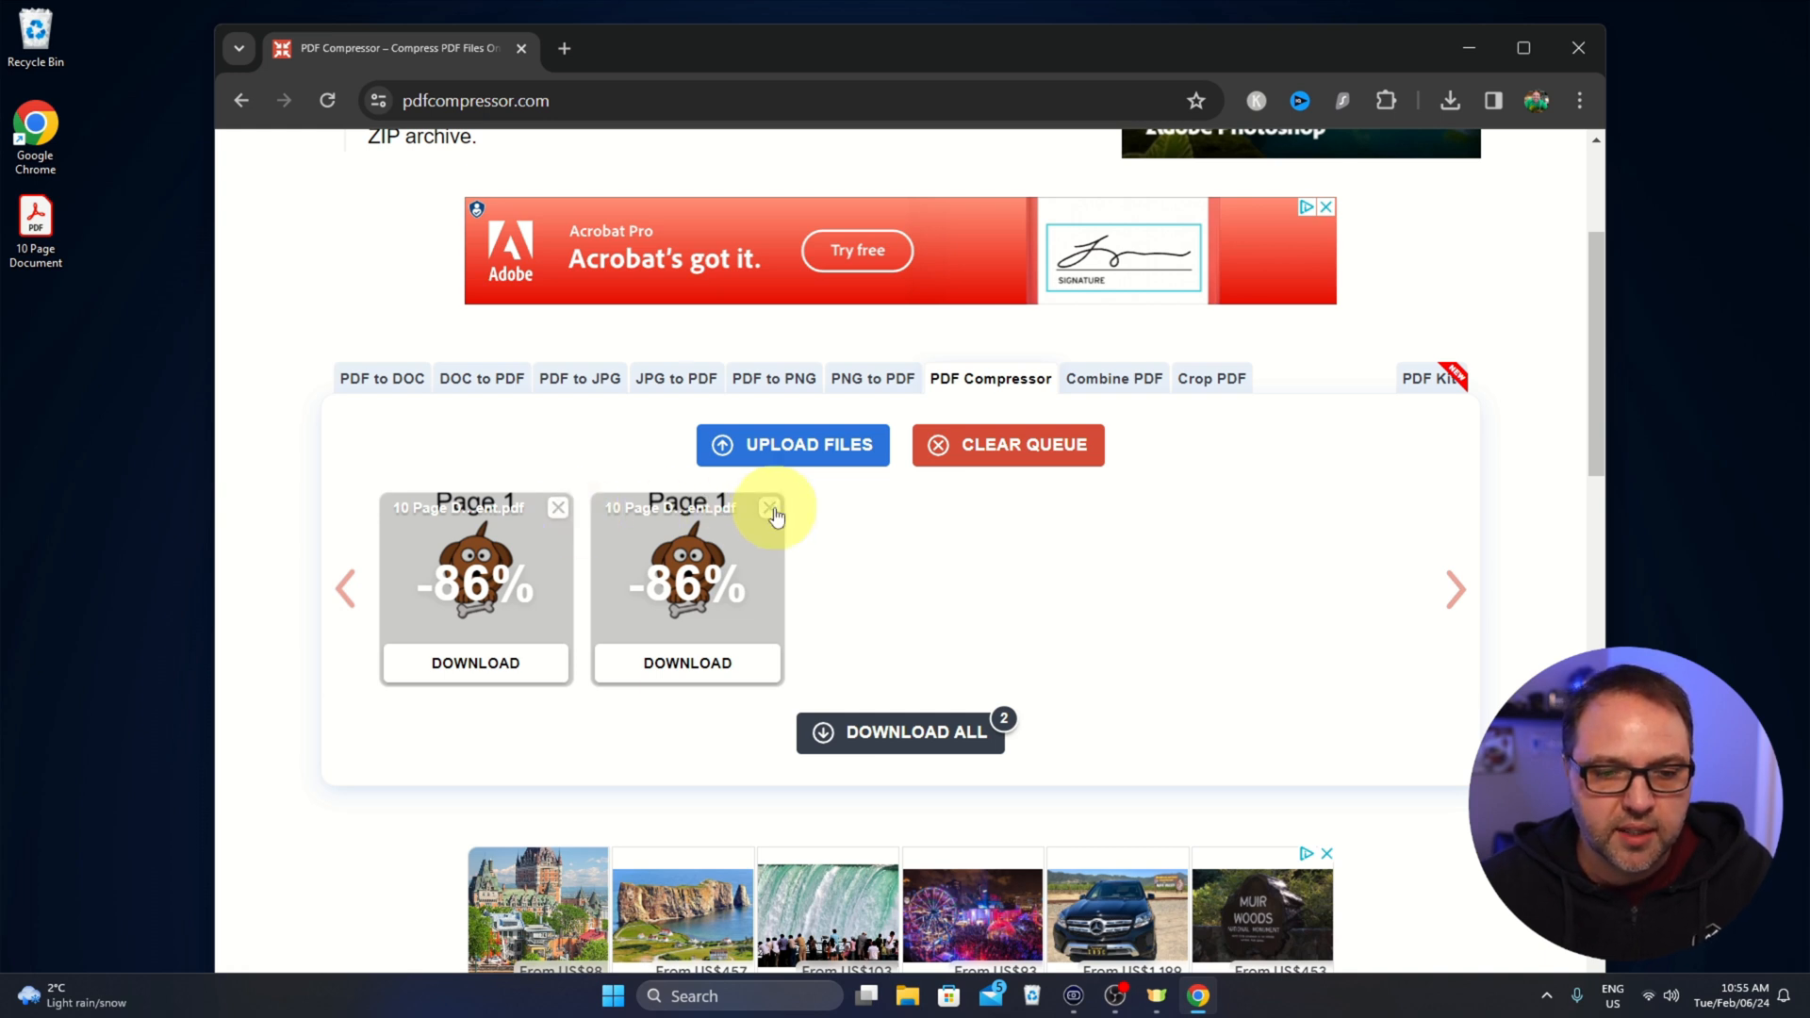
{"action": "left_click", "coordinate": [769, 507]}
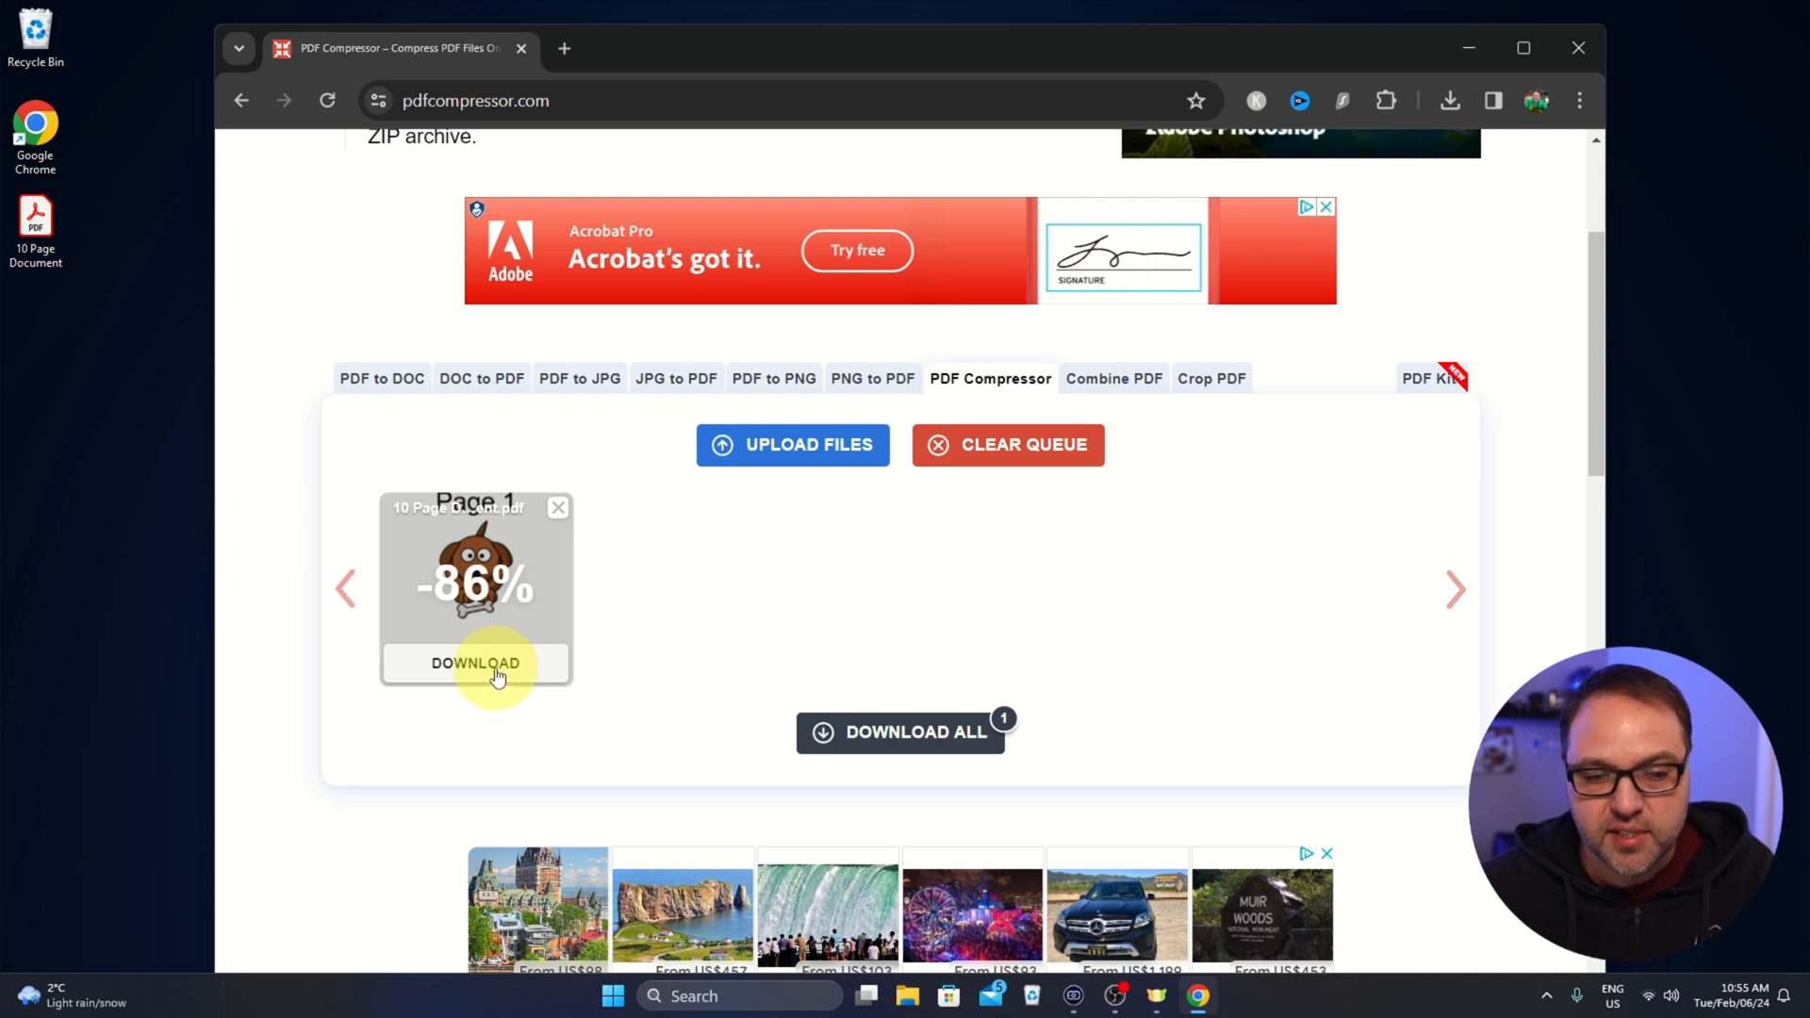
- Download the 392 KB '10 Page Document-min.pdf' to the desktop
{"action": "left_click", "coordinate": [474, 663]}
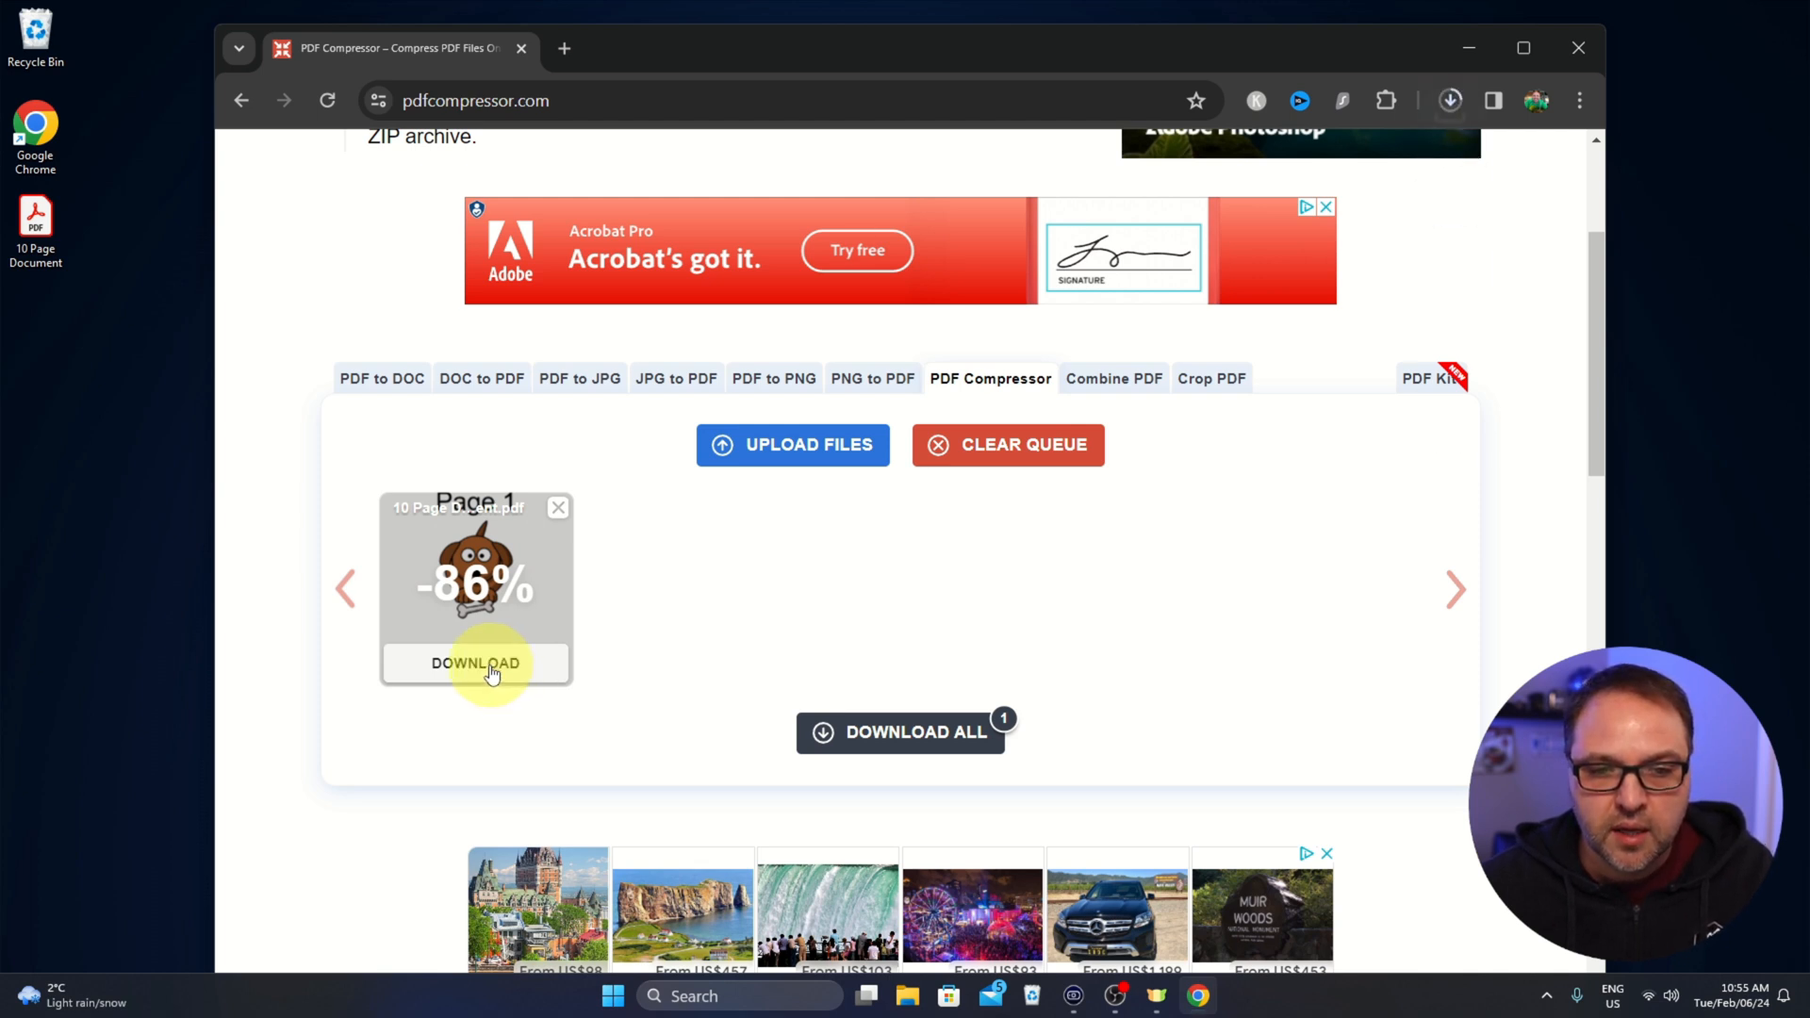
{"action": "left_click", "coordinate": [475, 663]}
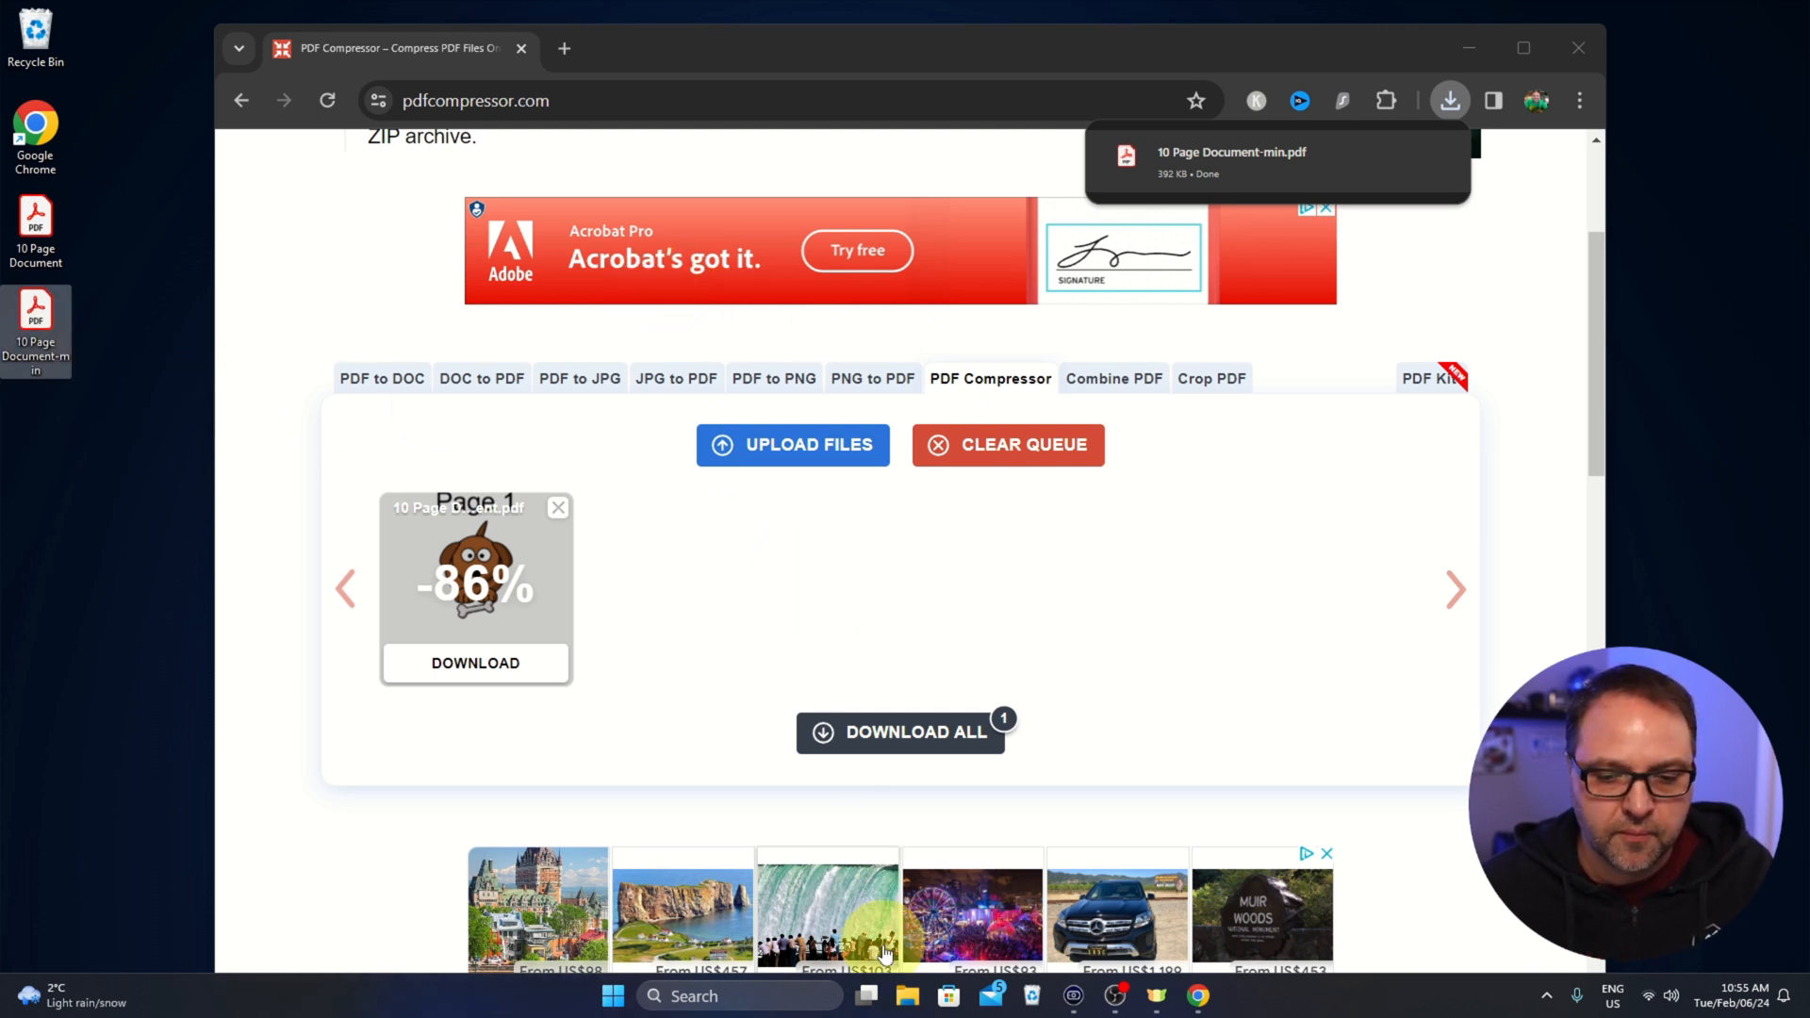
{"action": "mouse_move", "coordinate": [906, 995]}
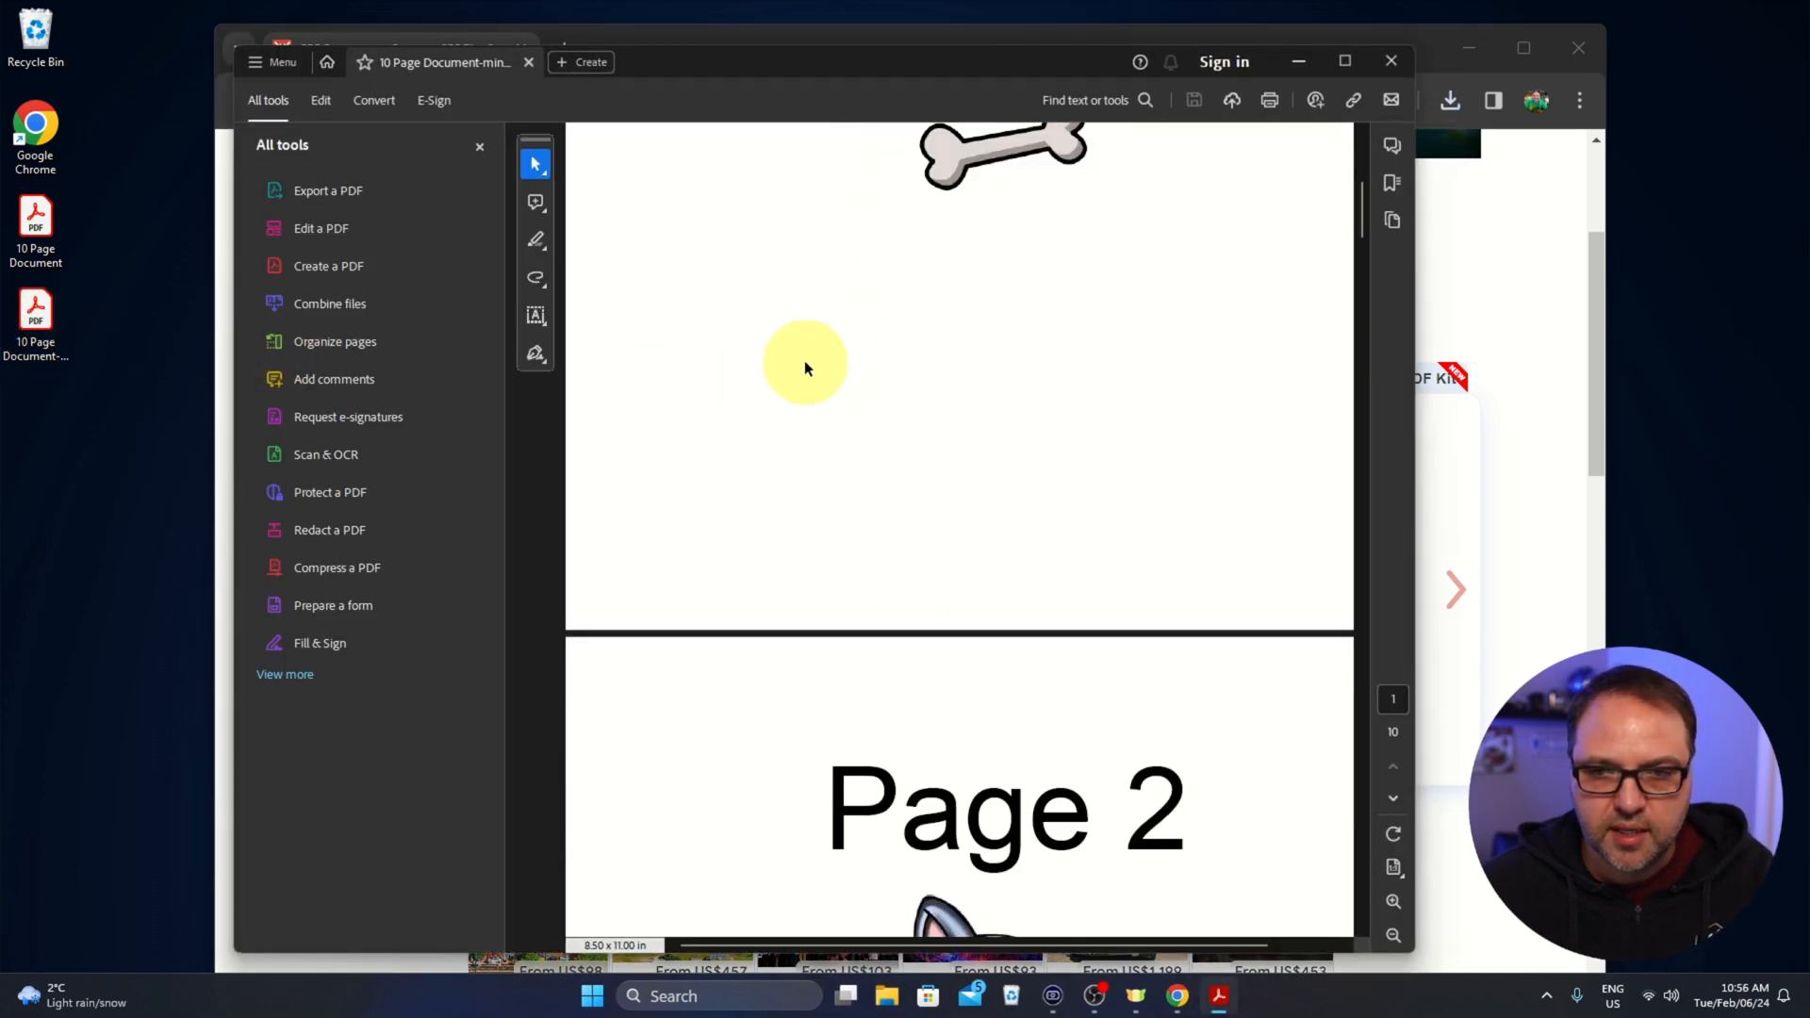
{"action": "scroll", "scroll_direction": "down", "scroll_amount": 3}
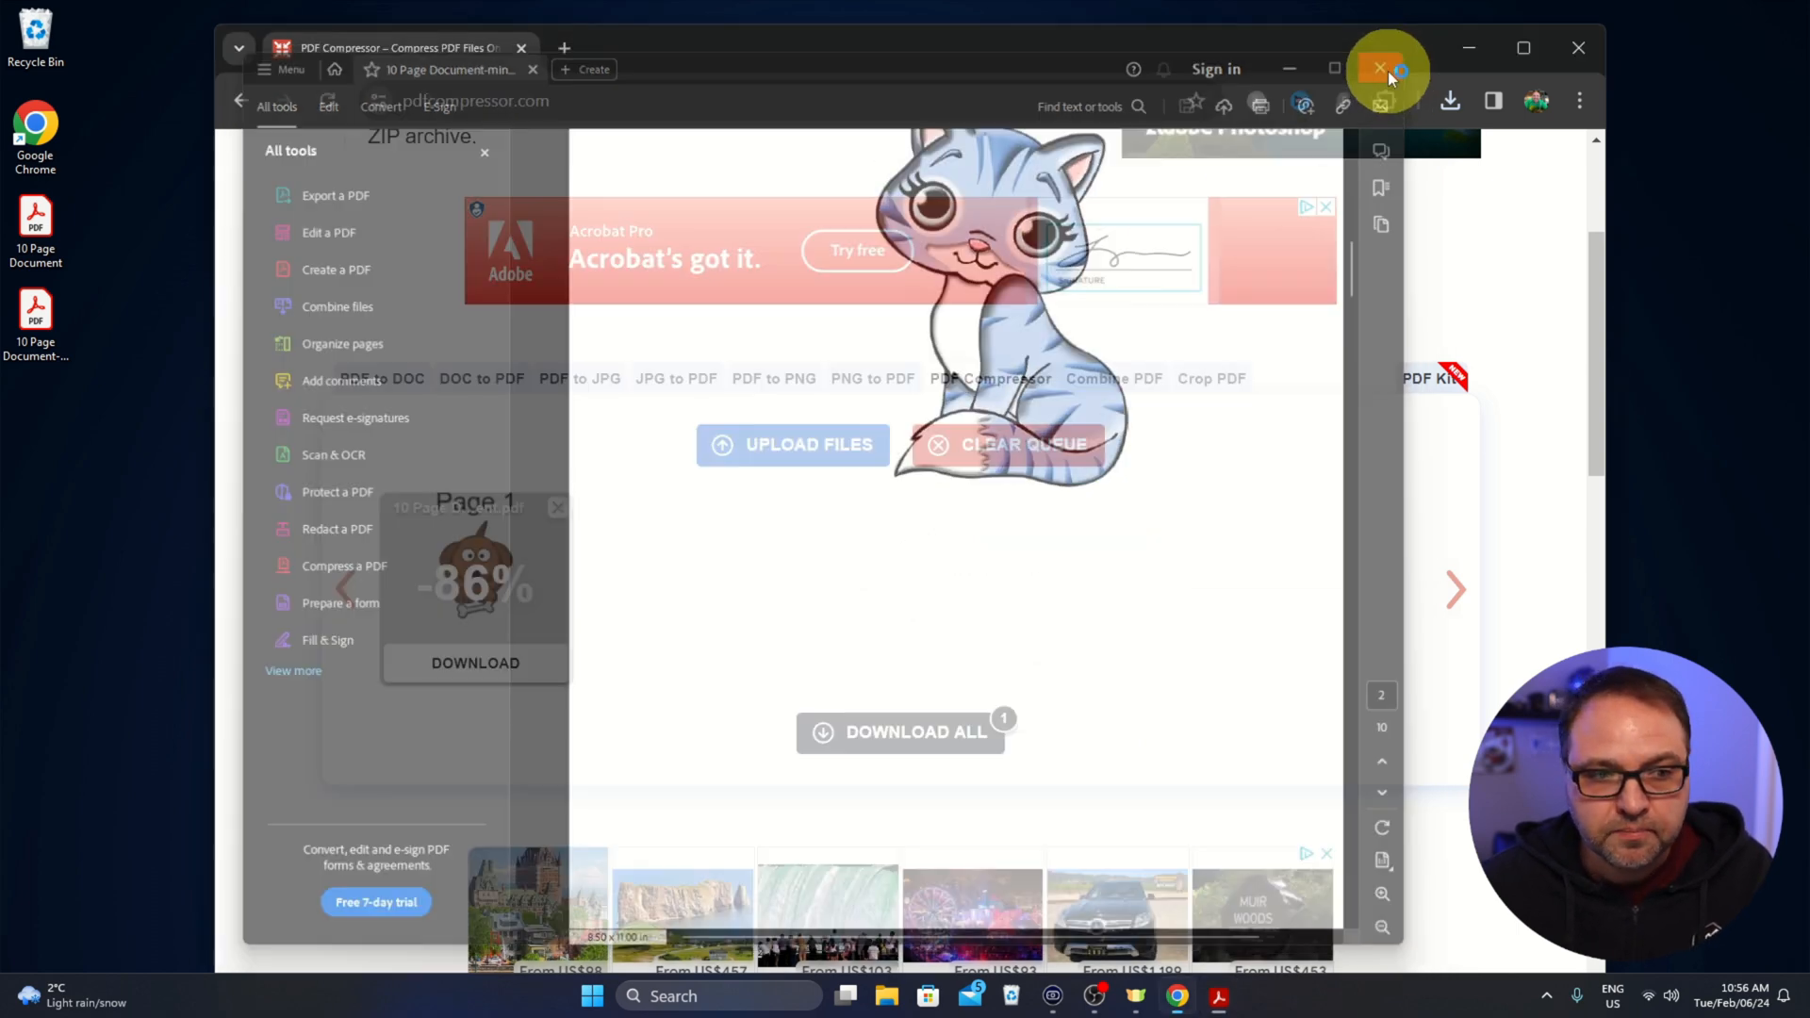
{"action": "right_click", "coordinate": [36, 312]}
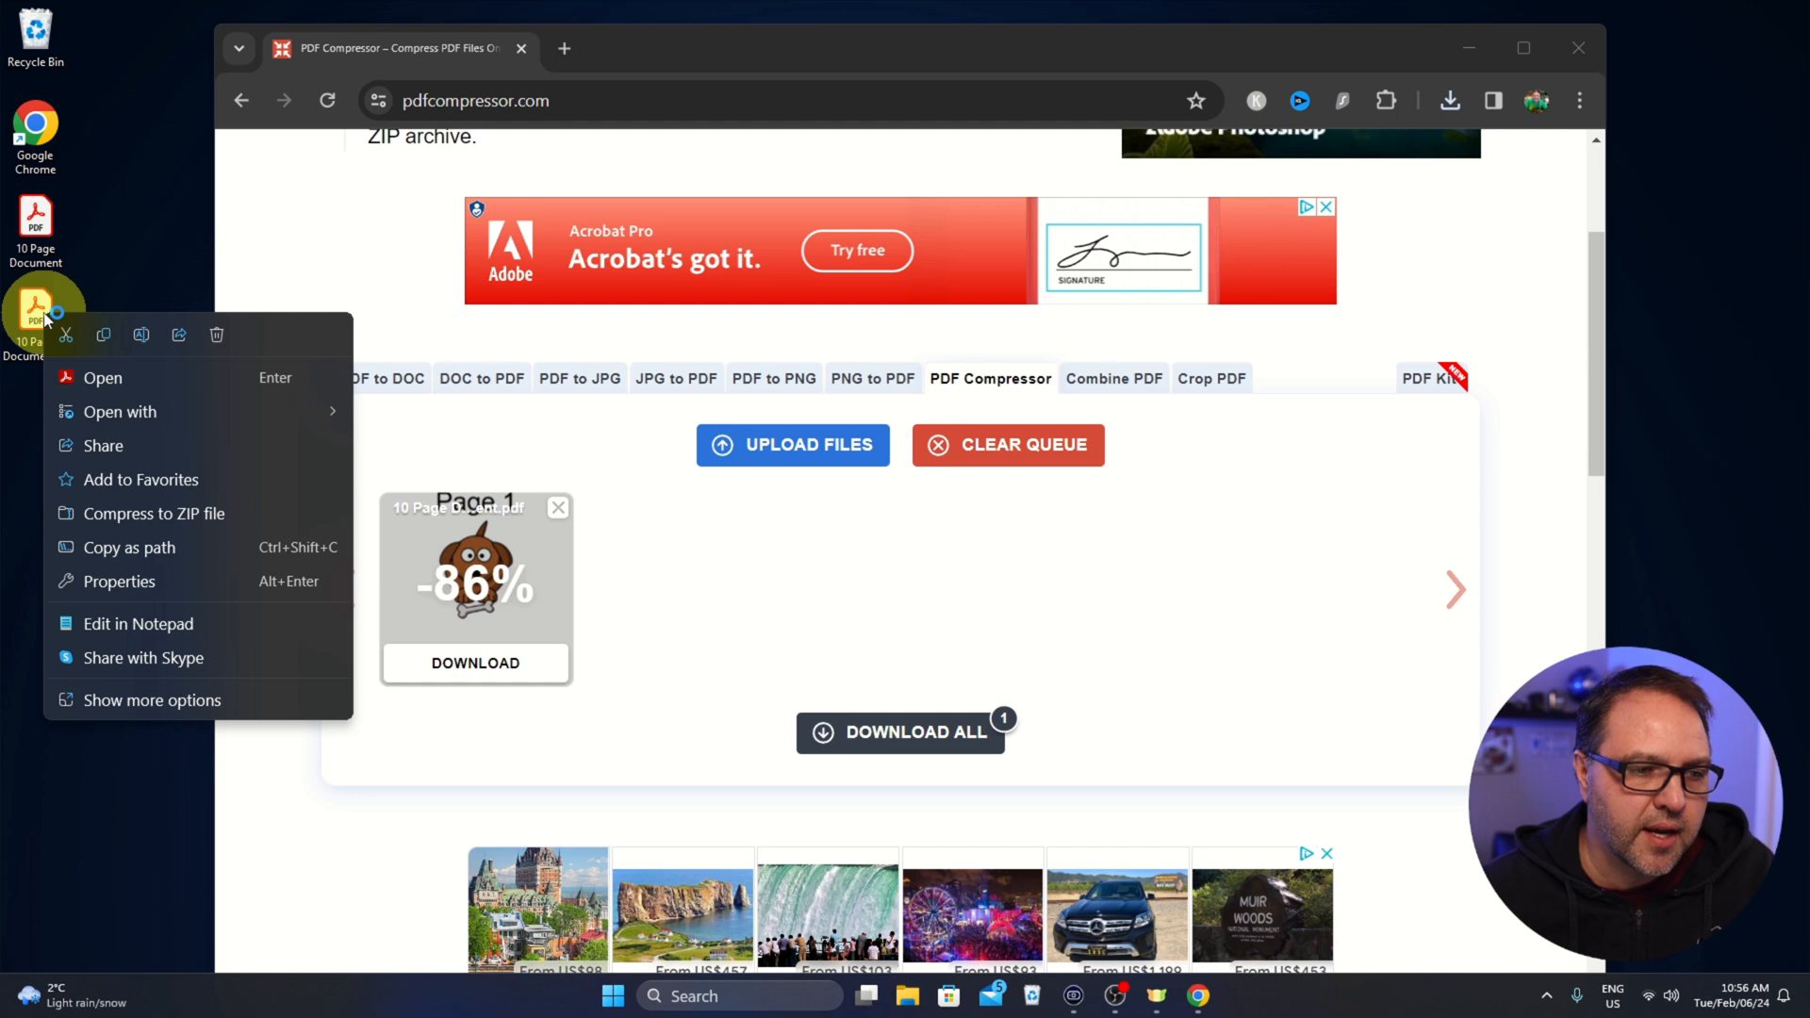
{"action": "left_click", "coordinate": [119, 581]}
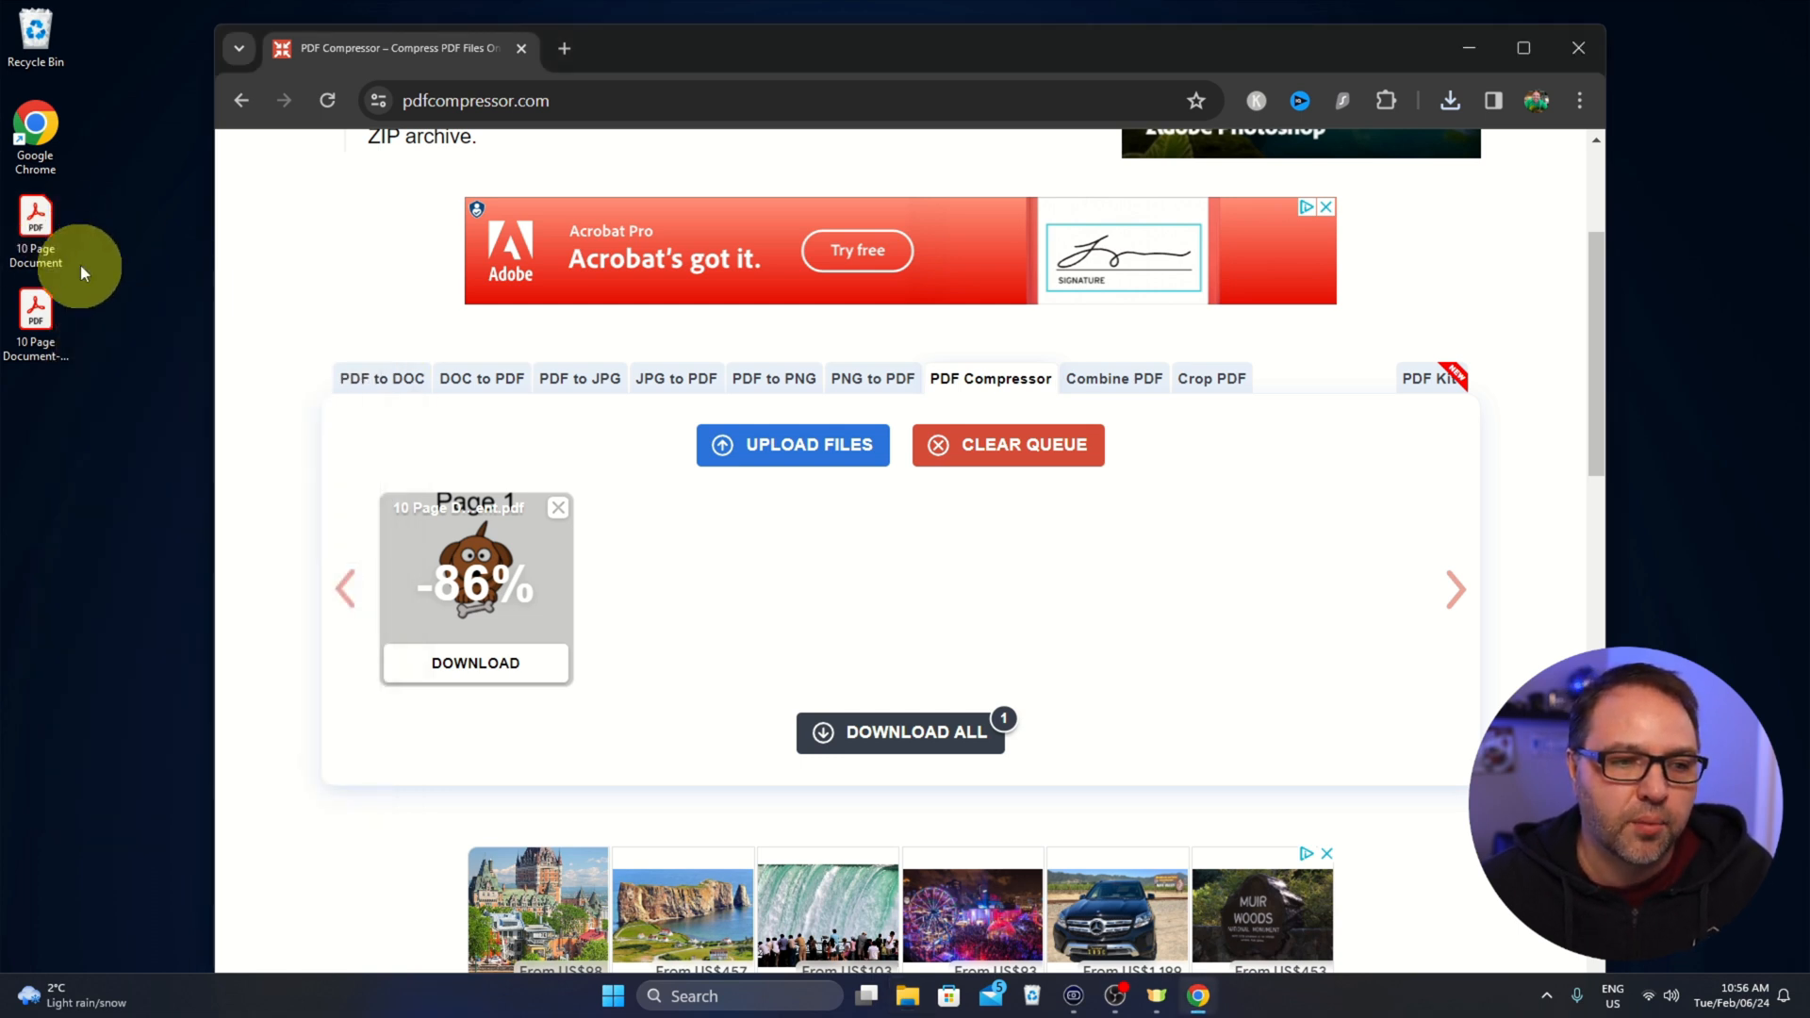
{"action": "mouse_move", "coordinate": [760, 417]}
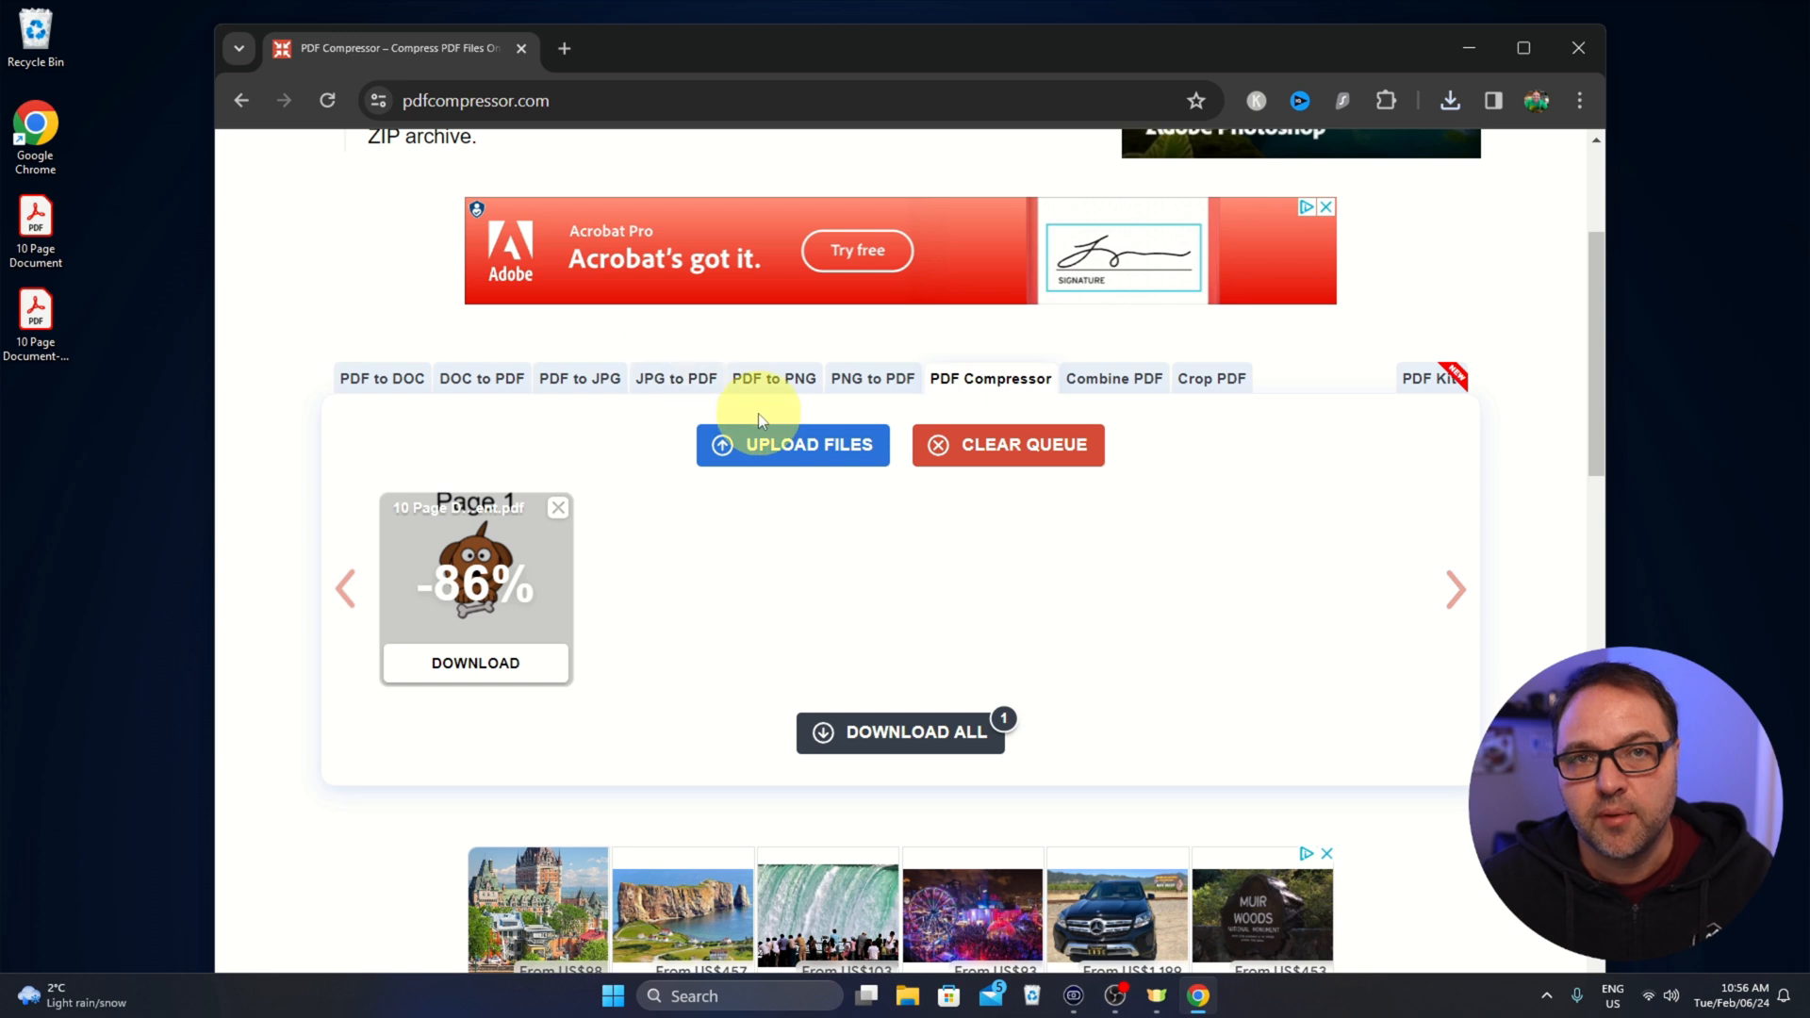